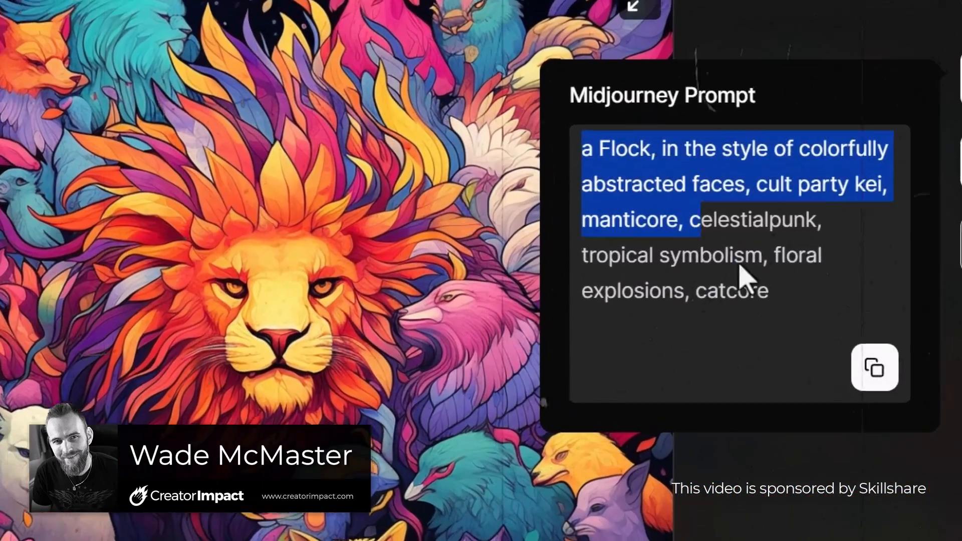
Step: Run GFPGAN v1.4 at scale 6 on the samurai portrait and compare original versus restored faces
{"action": "left_click", "coordinate": [436, 461]}
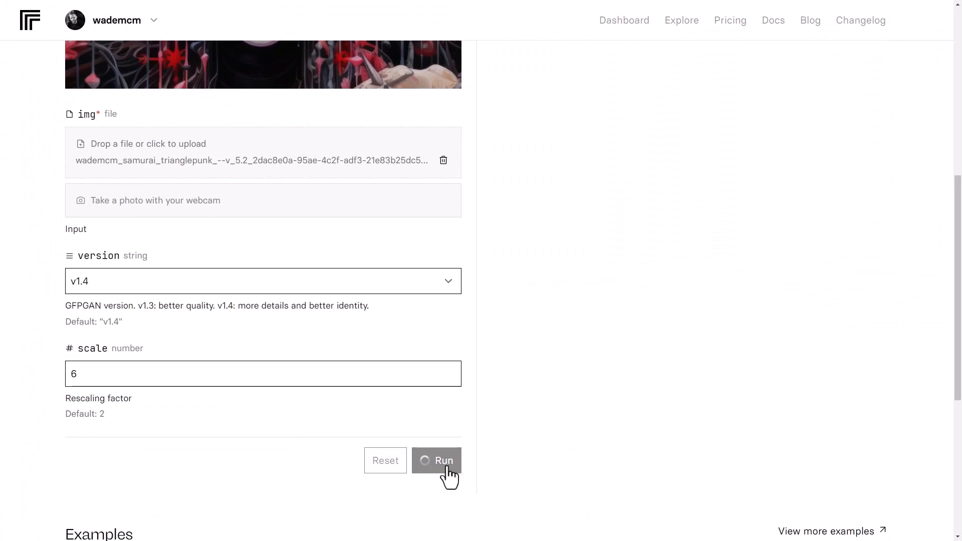
{"action": "left_click", "coordinate": [437, 461]}
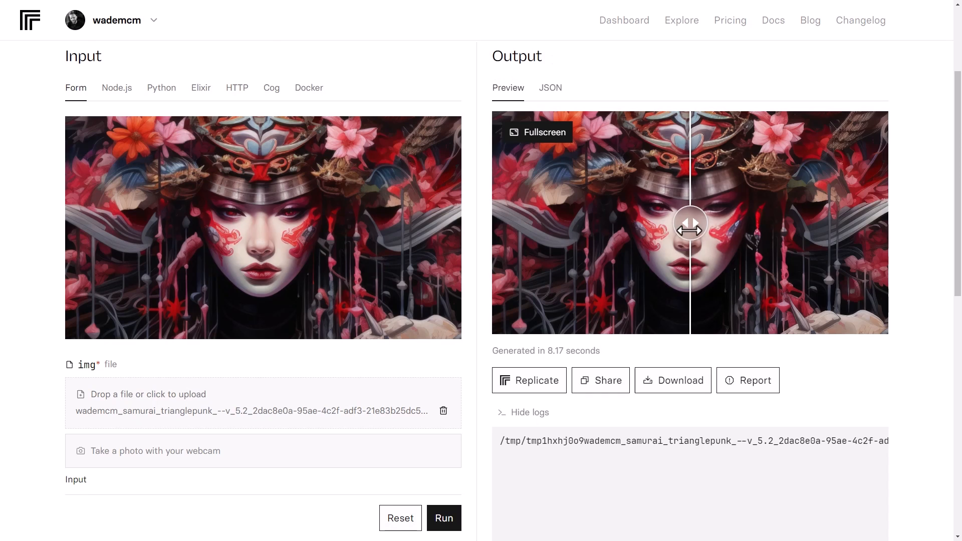
{"action": "left_click_drag", "start_coordinate": [689, 224], "coordinate": [595, 224]}
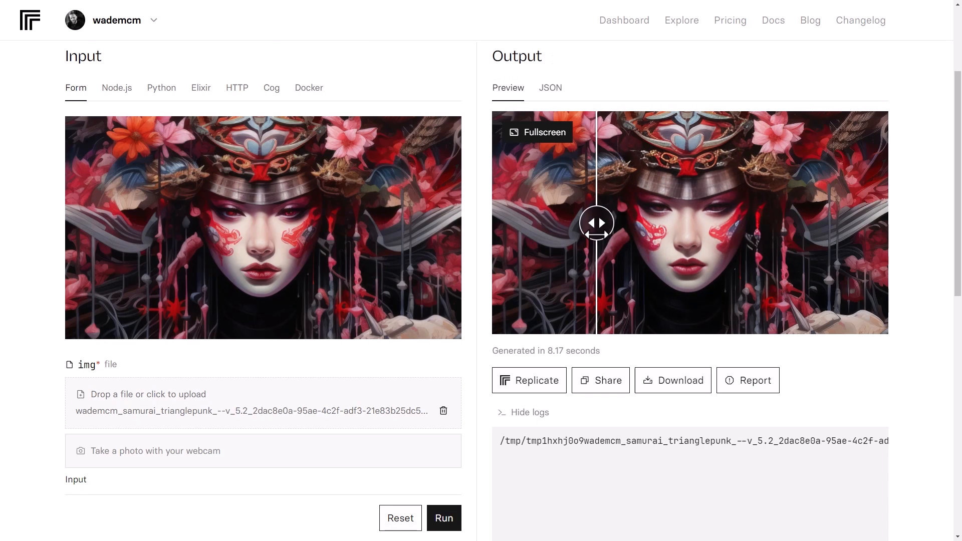
{"action": "left_click", "coordinate": [538, 131]}
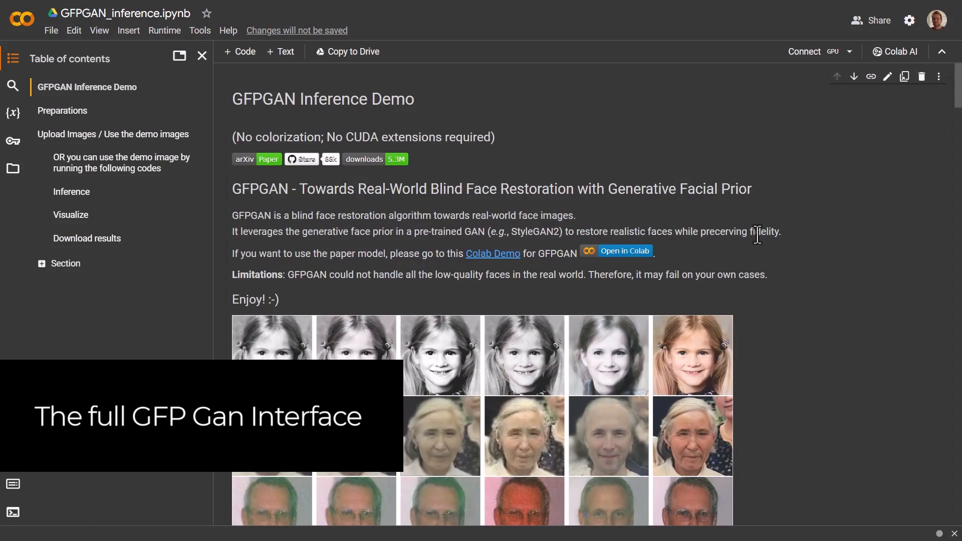
Step: Scroll through the GFPGAN_inference.ipynb table of contents and intro
{"action": "scroll", "scroll_direction": "down", "scroll_amount": 3}
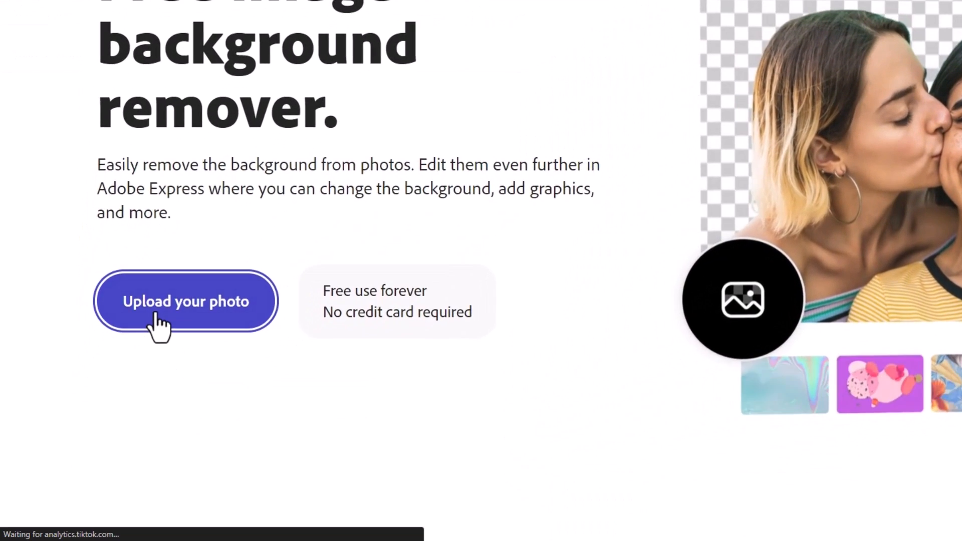
Step: Upload the robotic head image to the background remover and browse Quick Actions
{"action": "left_click", "coordinate": [185, 301]}
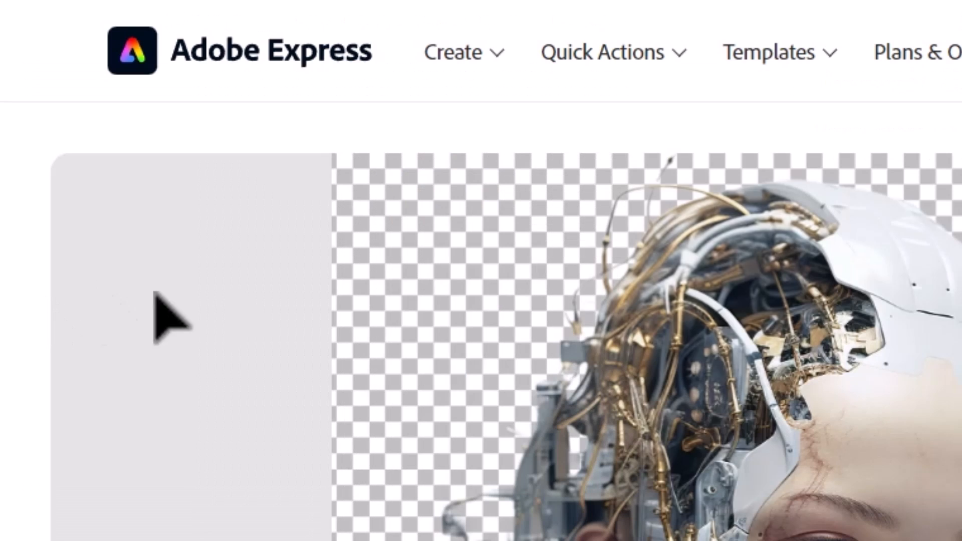
{"action": "left_click", "coordinate": [602, 52]}
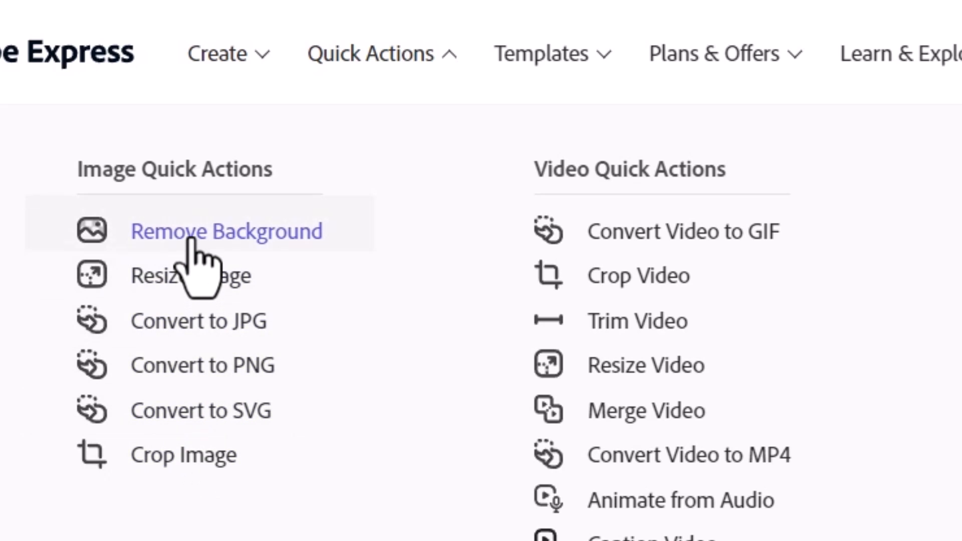
{"action": "mouse_move", "coordinate": [202, 252]}
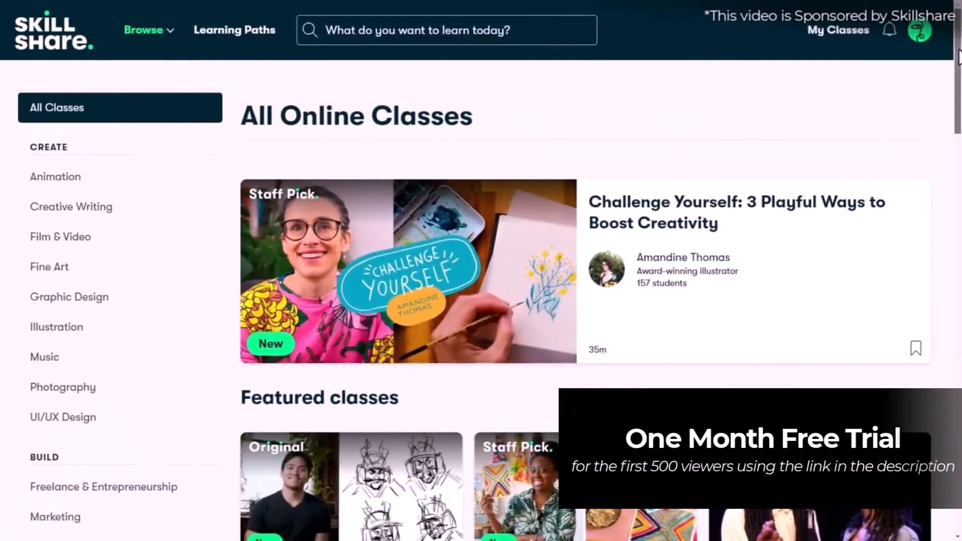
Step: Browse the Skillshare home page classes and search for 'ai art'
{"action": "scroll", "scroll_direction": "down", "scroll_amount": 3}
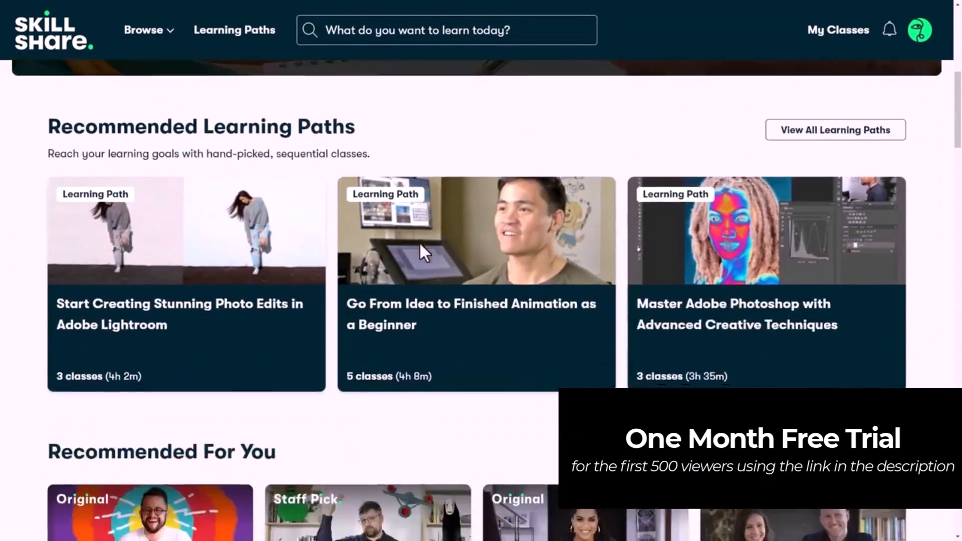
{"action": "scroll", "scroll_direction": "down", "scroll_amount": 3}
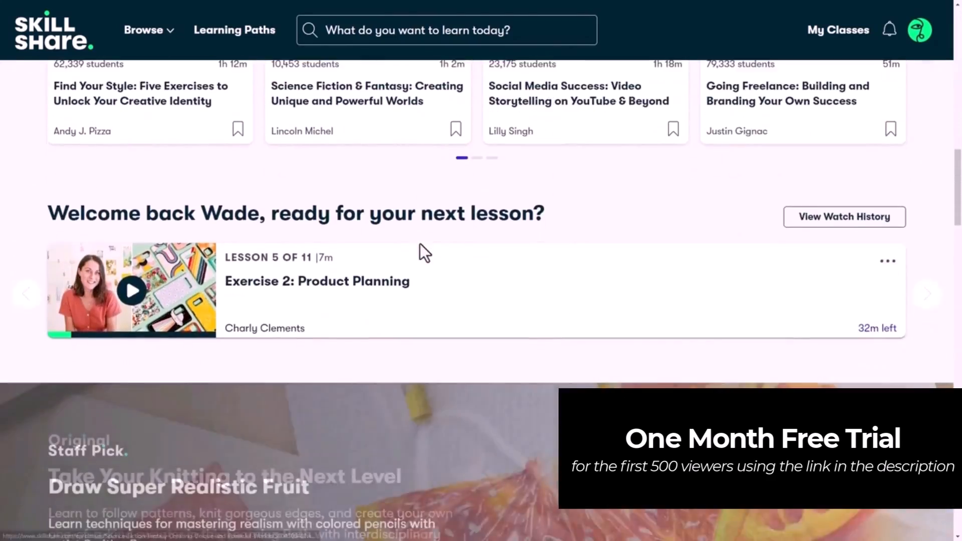
{"action": "scroll", "scroll_direction": "down", "scroll_amount": 3}
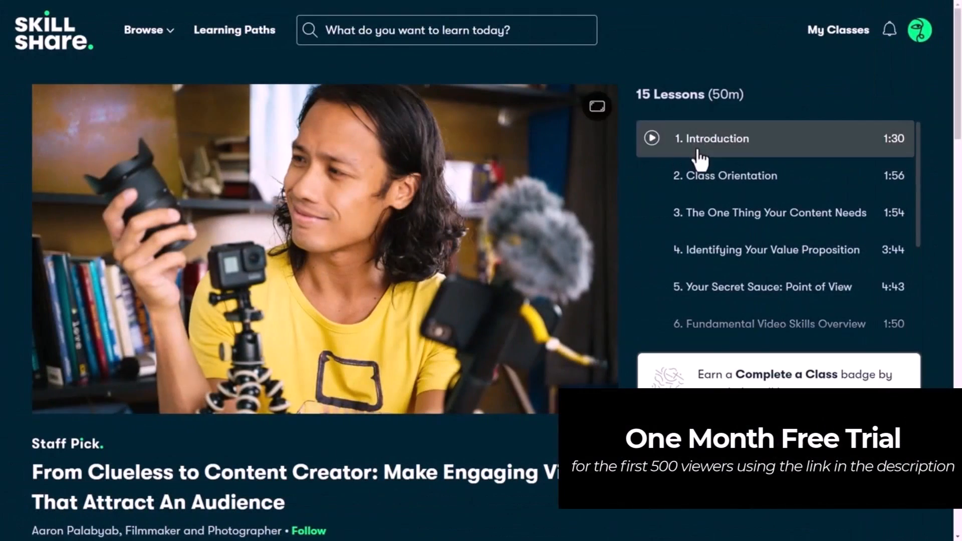
{"action": "type", "text": "ai art"}
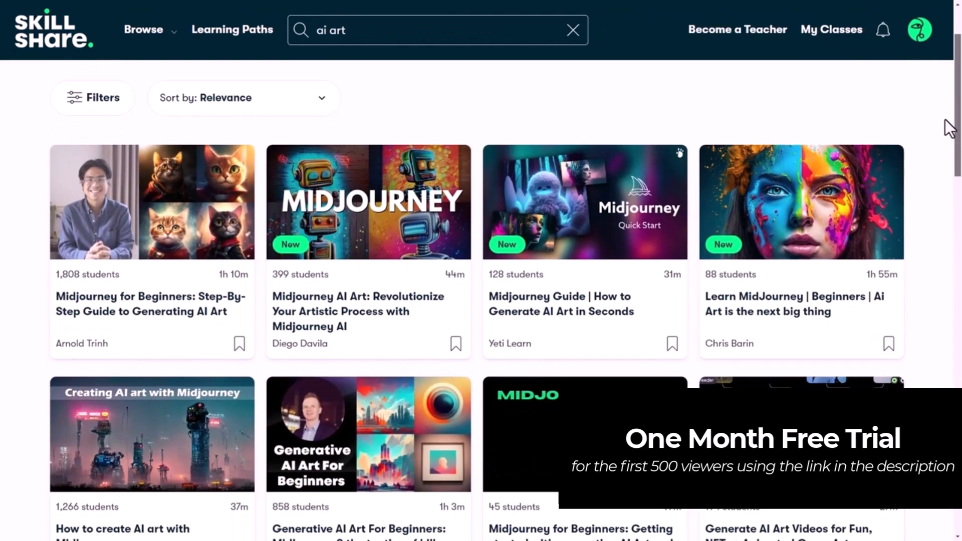
{"action": "left_click", "coordinate": [151, 203]}
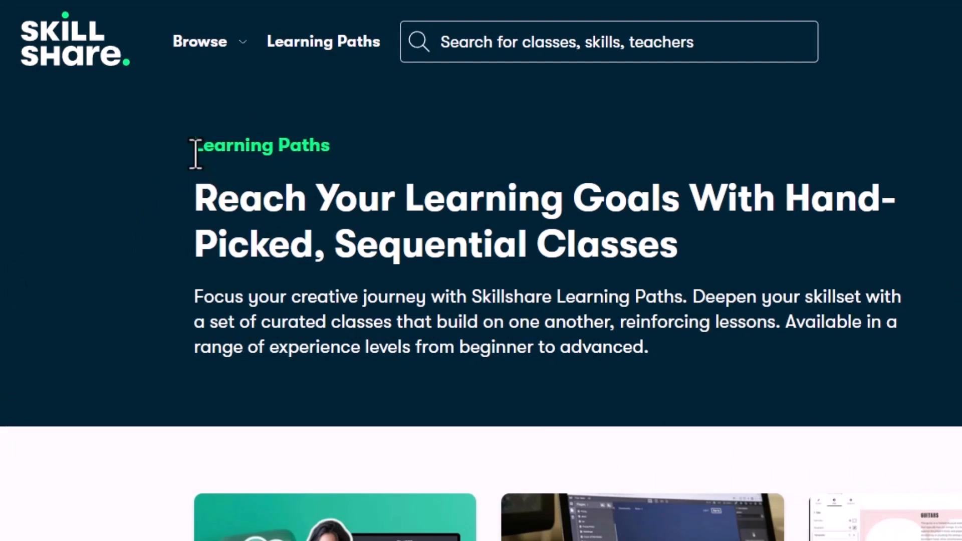
{"action": "mouse_move", "coordinate": [736, 270]}
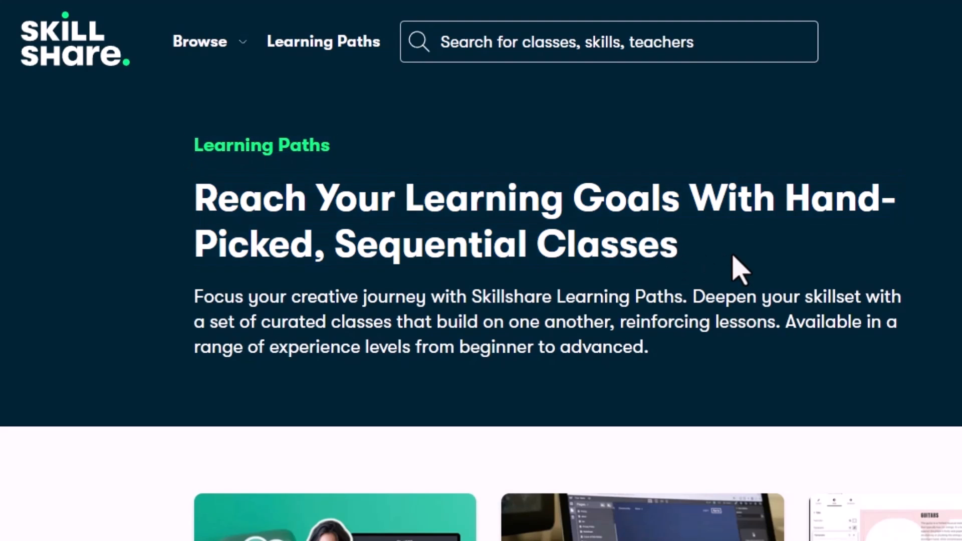
Step: Scroll Learning Paths to the personal branding path and its Do Things, Tell People class
{"action": "scroll", "scroll_direction": "down", "scroll_amount": 3}
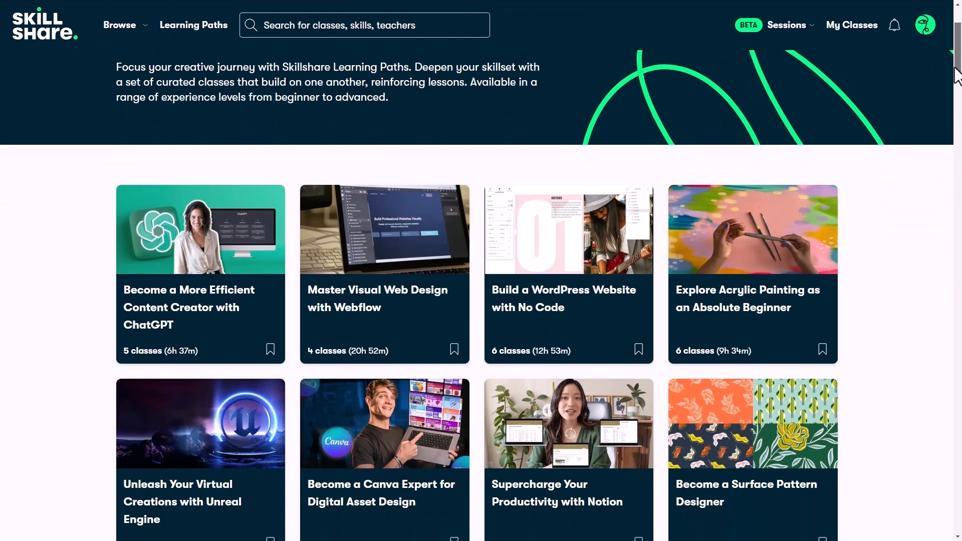
{"action": "scroll", "scroll_direction": "down", "scroll_amount": 3}
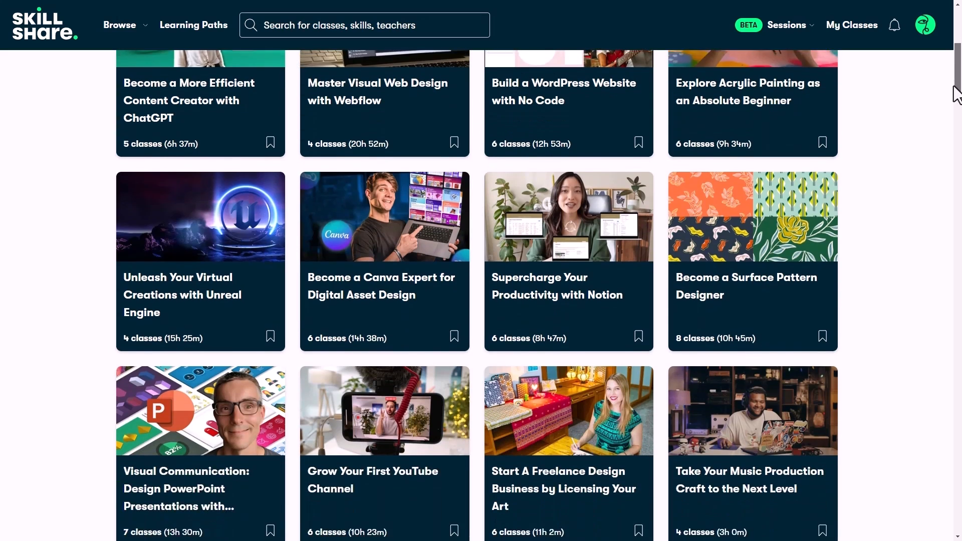
{"action": "scroll", "scroll_direction": "down", "scroll_amount": 3}
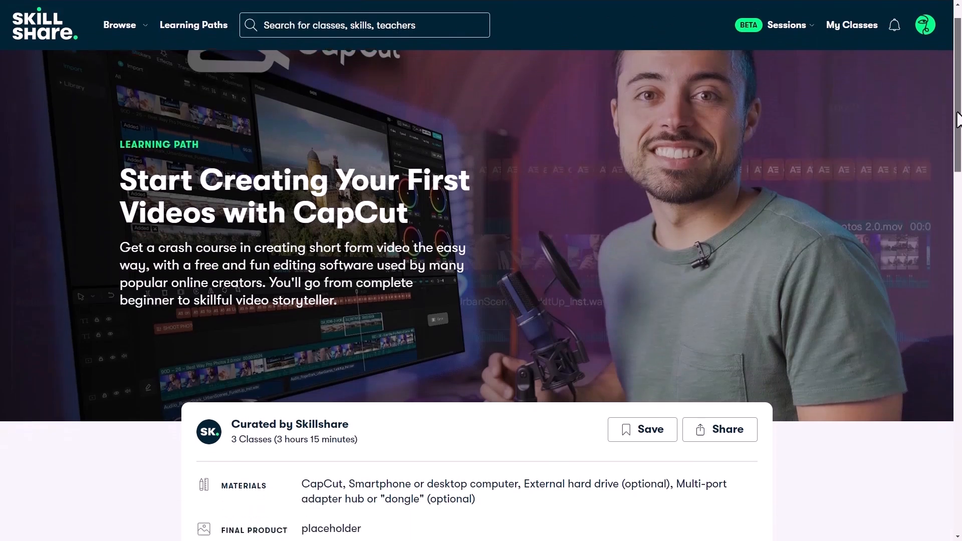
{"action": "scroll", "scroll_direction": "down", "scroll_amount": 3}
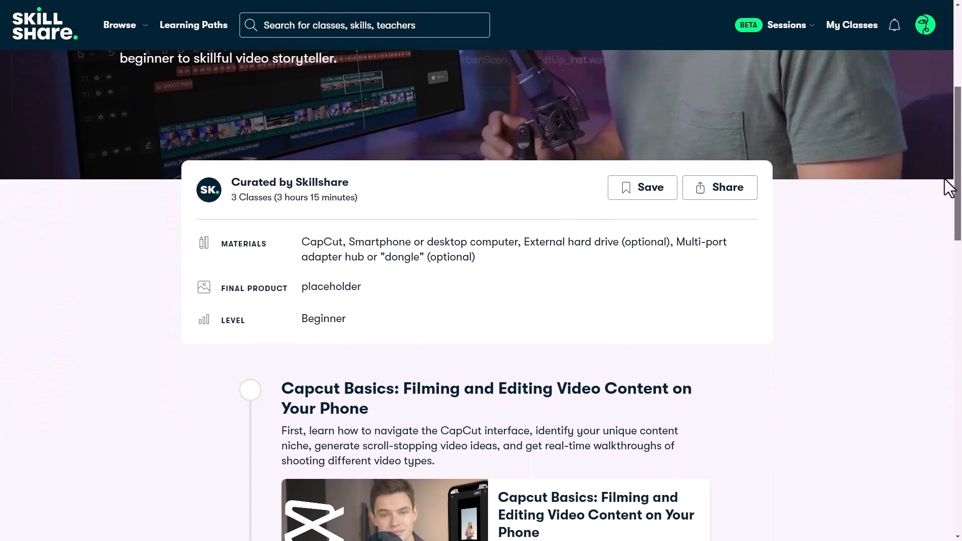
{"action": "scroll", "scroll_direction": "down", "scroll_amount": 3}
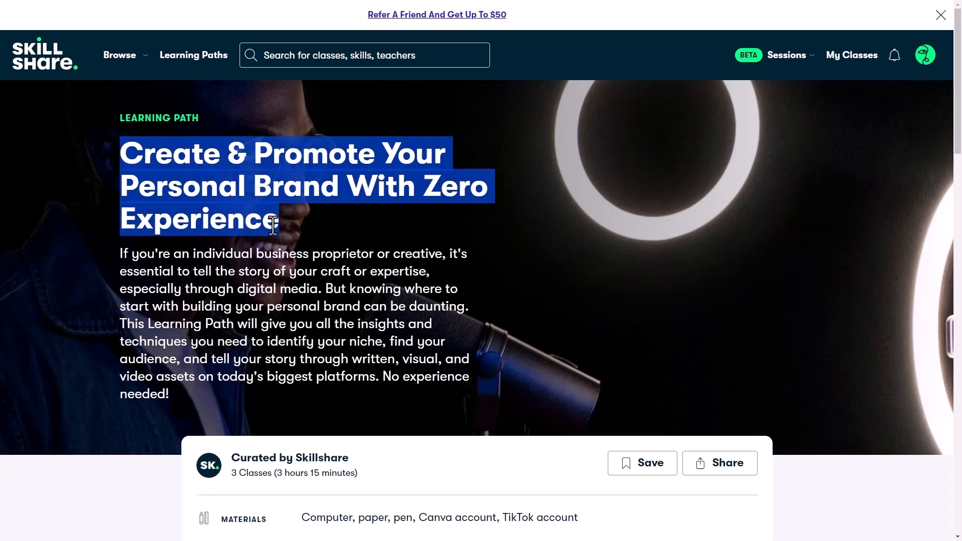
{"action": "scroll", "scroll_direction": "down", "scroll_amount": 3}
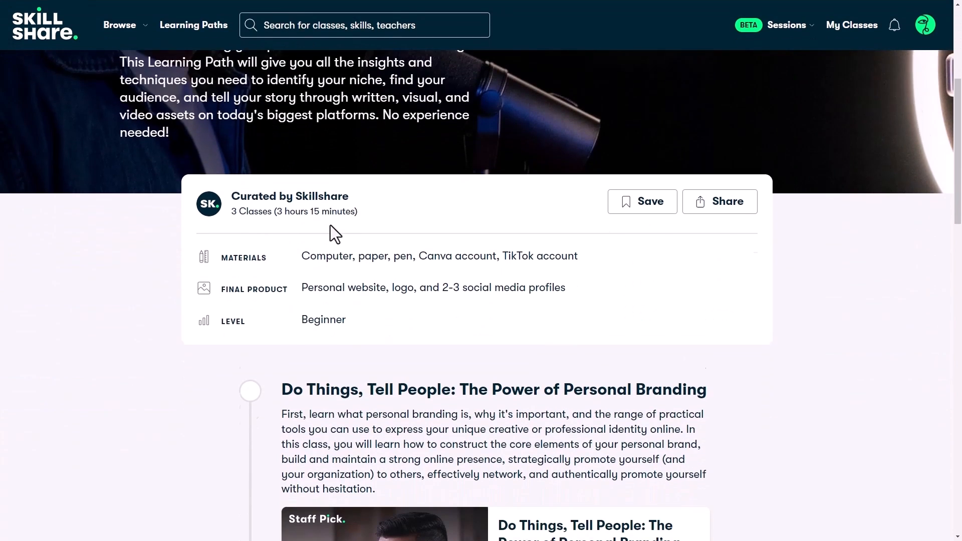
{"action": "scroll", "scroll_direction": "down", "scroll_amount": 3}
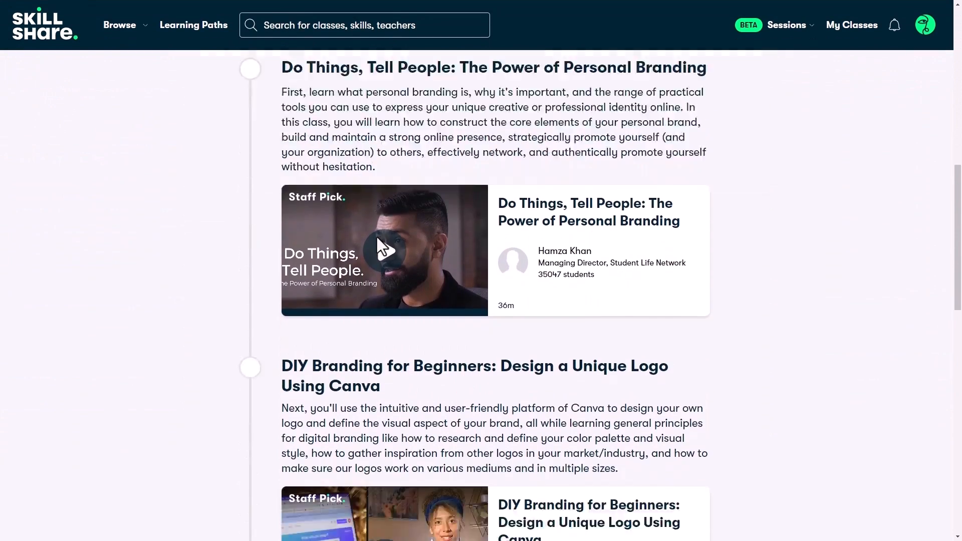
{"action": "scroll", "scroll_direction": "down", "scroll_amount": 3}
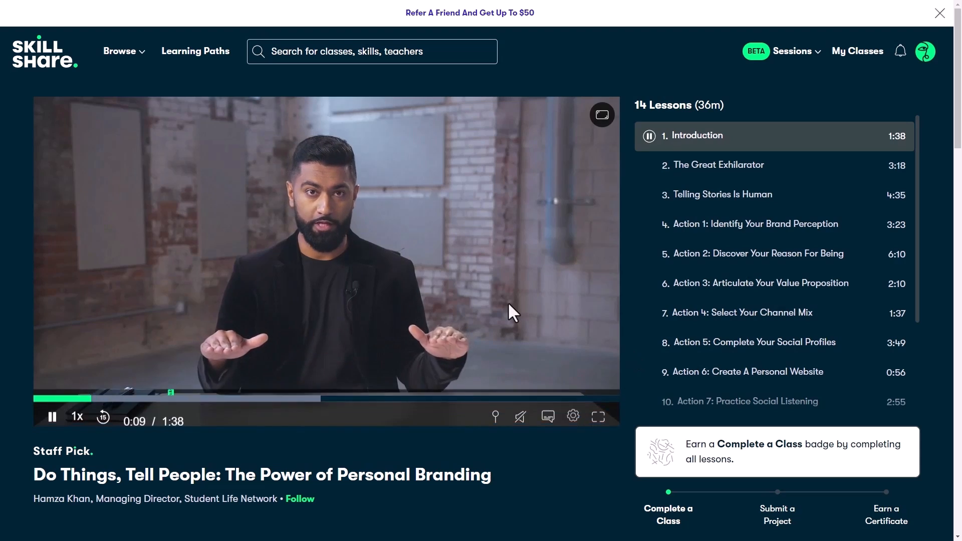
{"action": "scroll", "scroll_direction": "down", "scroll_amount": 3}
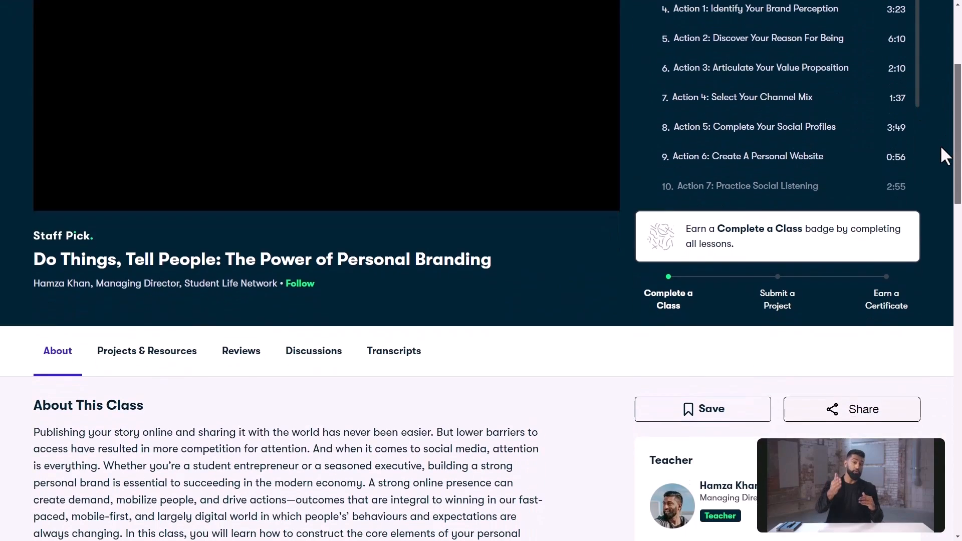
{"action": "scroll", "scroll_direction": "down", "scroll_amount": 3}
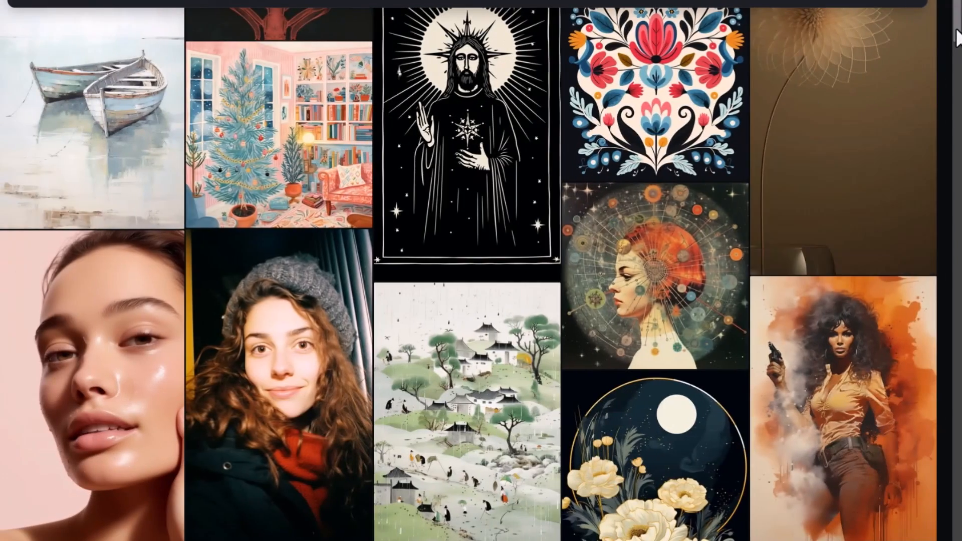
Step: Scroll the Freeflo gallery to the voxel boat image and copy its Midjourney prompt
{"action": "scroll", "scroll_direction": "down", "scroll_amount": 3}
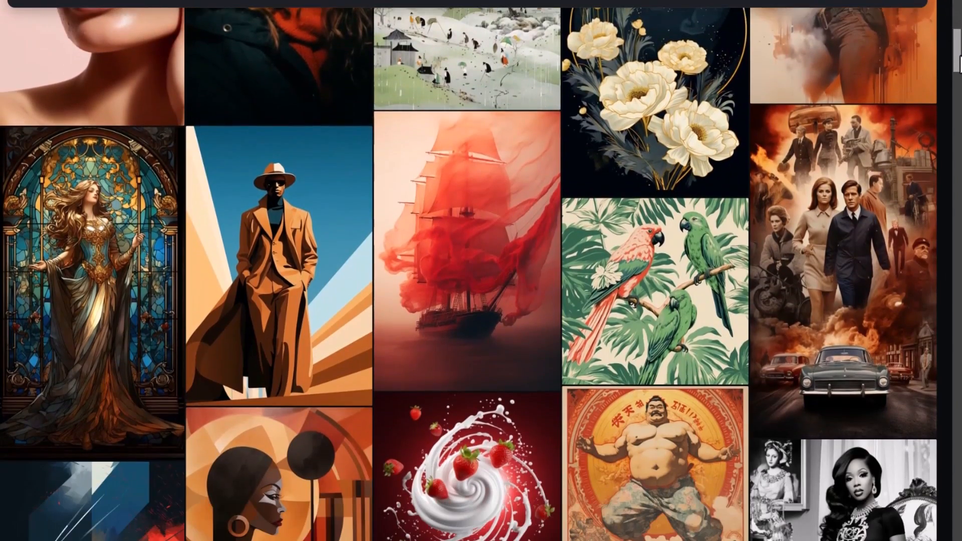
{"action": "scroll", "scroll_direction": "down", "scroll_amount": 3}
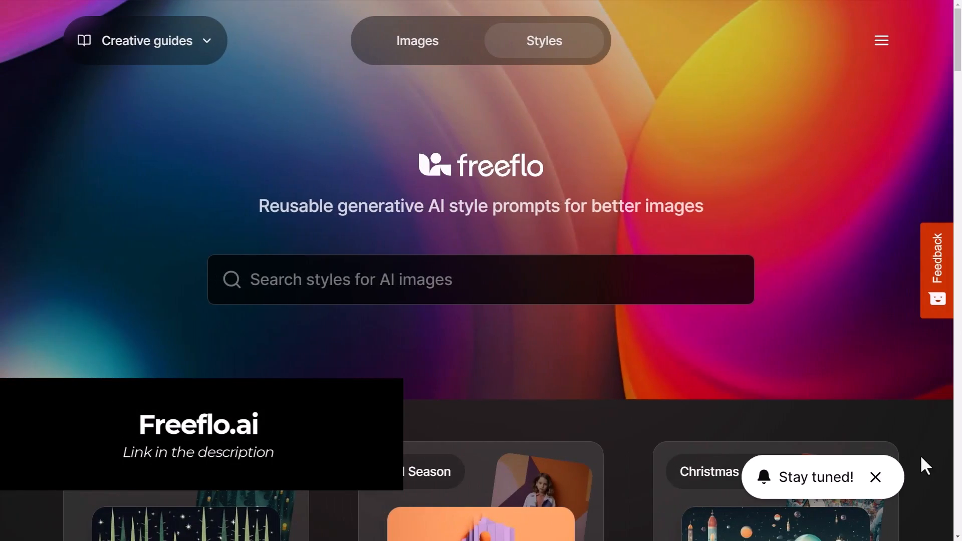
{"action": "scroll", "scroll_direction": "down", "scroll_amount": 3}
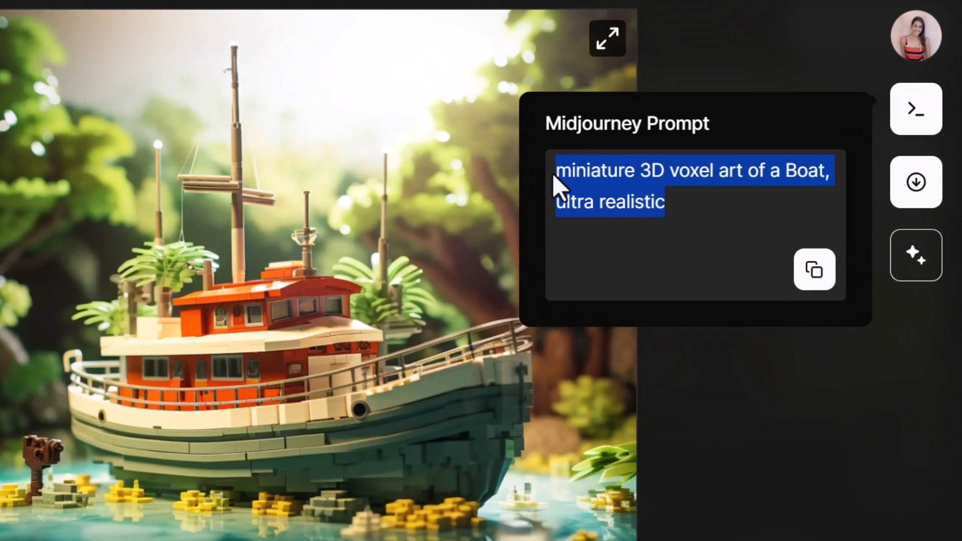
{"action": "left_click", "coordinate": [814, 270]}
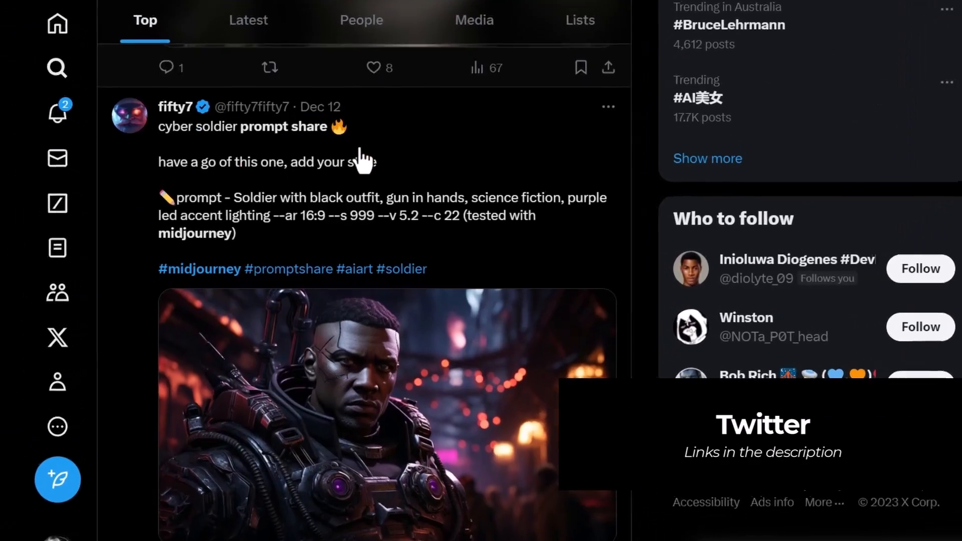
Step: Scroll the Twitter Top results to the cyber soldier prompt-share post
{"action": "scroll", "scroll_direction": "down", "scroll_amount": 3}
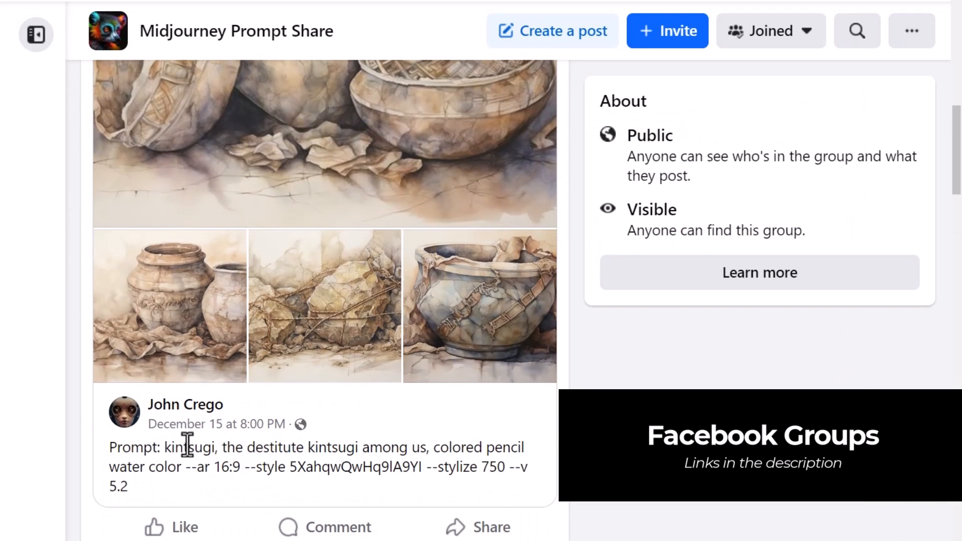
Step: Scroll the group's posts down to the charcoal sketch prompt post
{"action": "scroll", "scroll_direction": "down", "scroll_amount": 3}
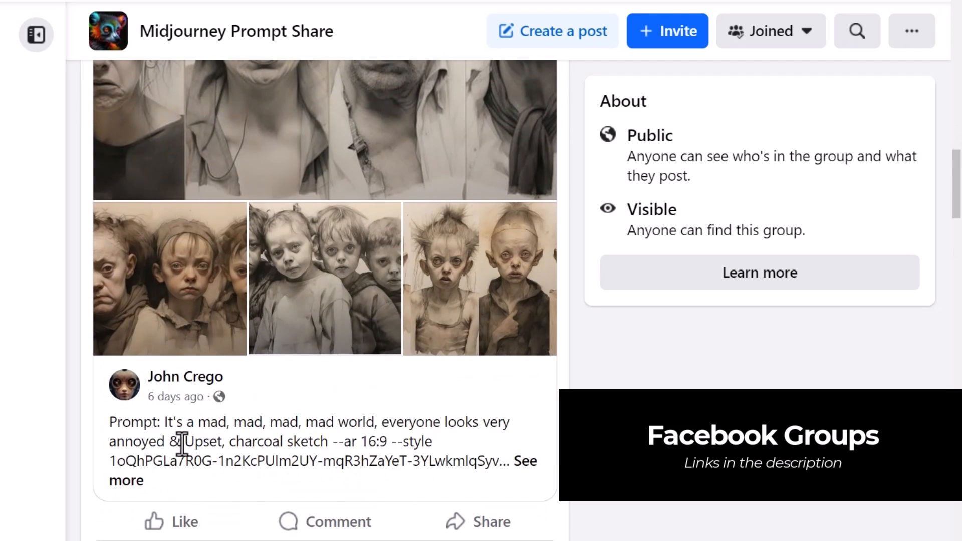
{"action": "scroll", "scroll_direction": "down", "scroll_amount": 3}
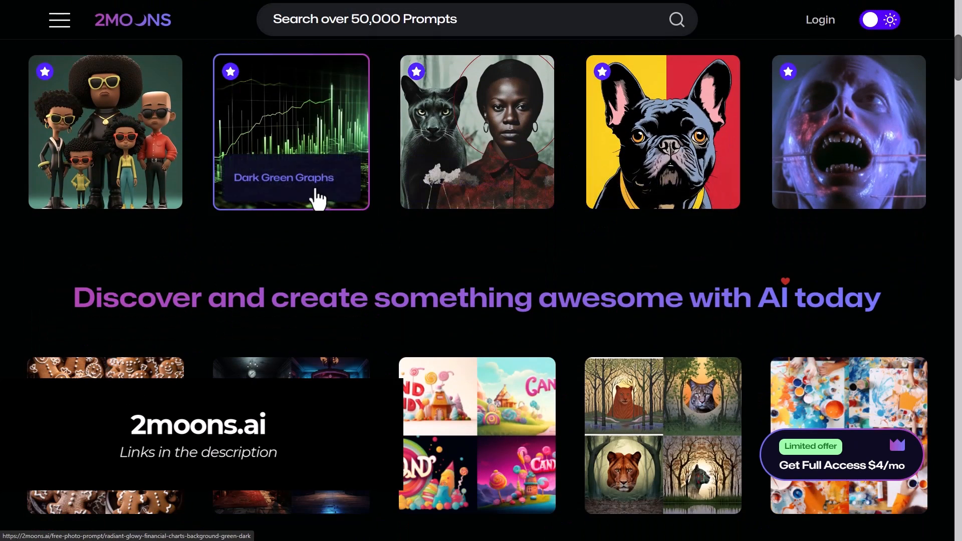
Step: Open the Dark Green Graphs prompt page and copy its Midjourney prompt
{"action": "left_click", "coordinate": [290, 132]}
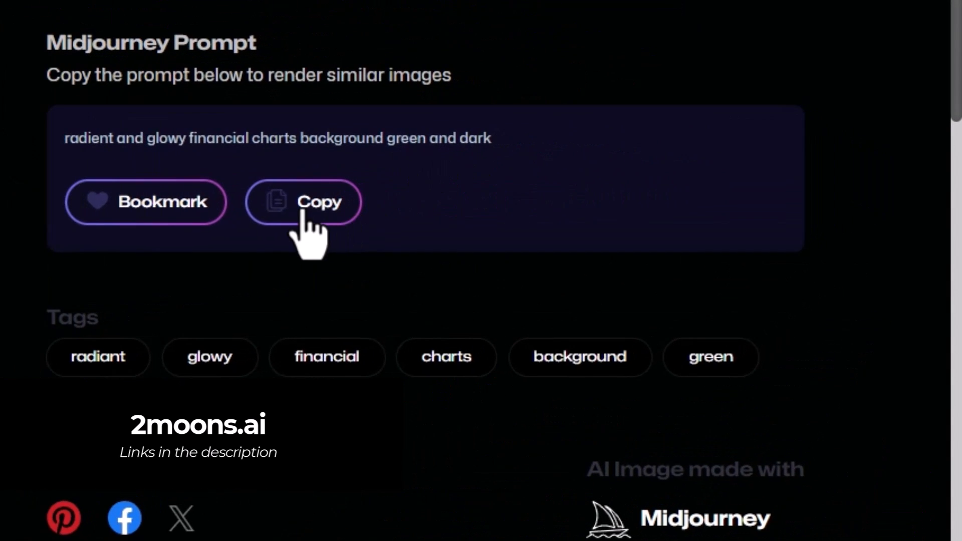
{"action": "left_click", "coordinate": [303, 202]}
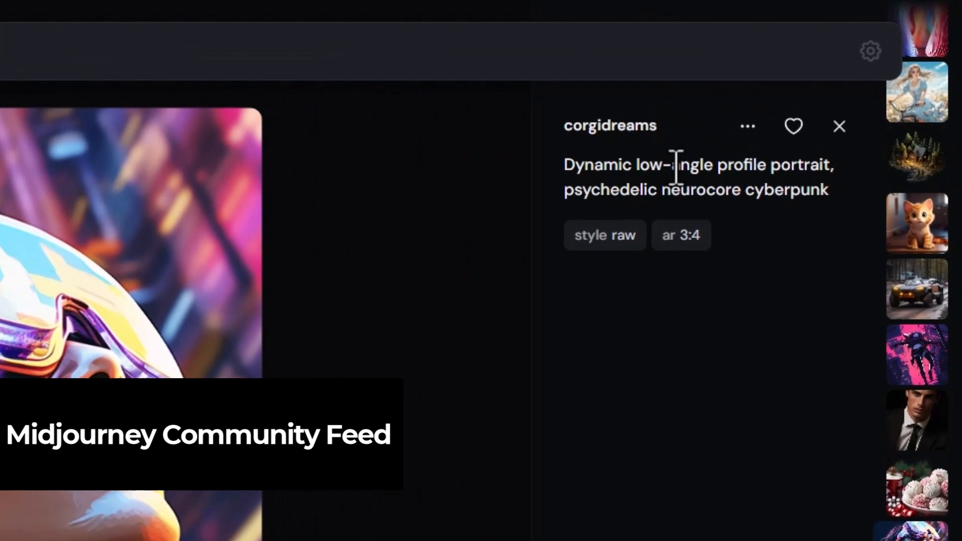
{"action": "scroll", "scroll_direction": "down", "scroll_amount": 3}
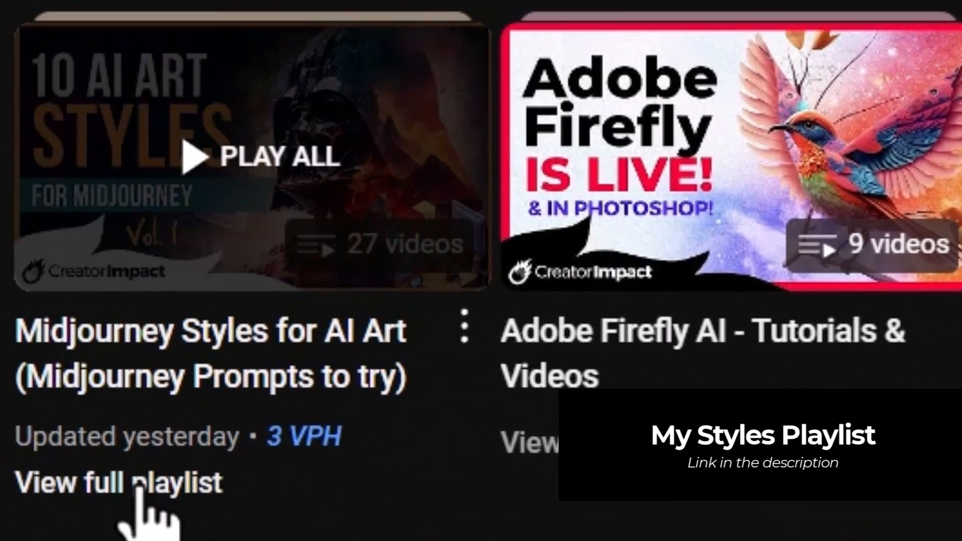
Step: View the full Midjourney Styles playlist and scroll through its videos
{"action": "left_click", "coordinate": [119, 483]}
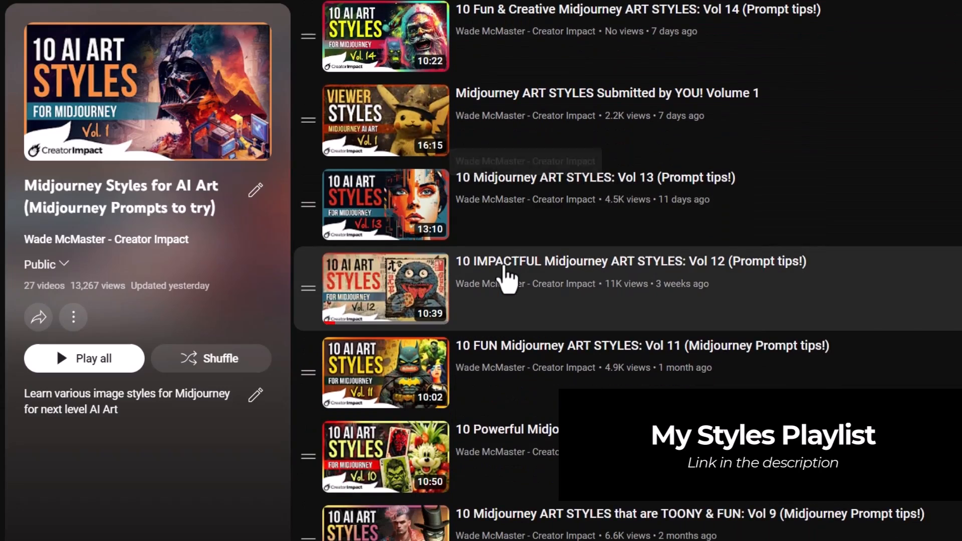
{"action": "scroll", "scroll_direction": "down", "scroll_amount": 3}
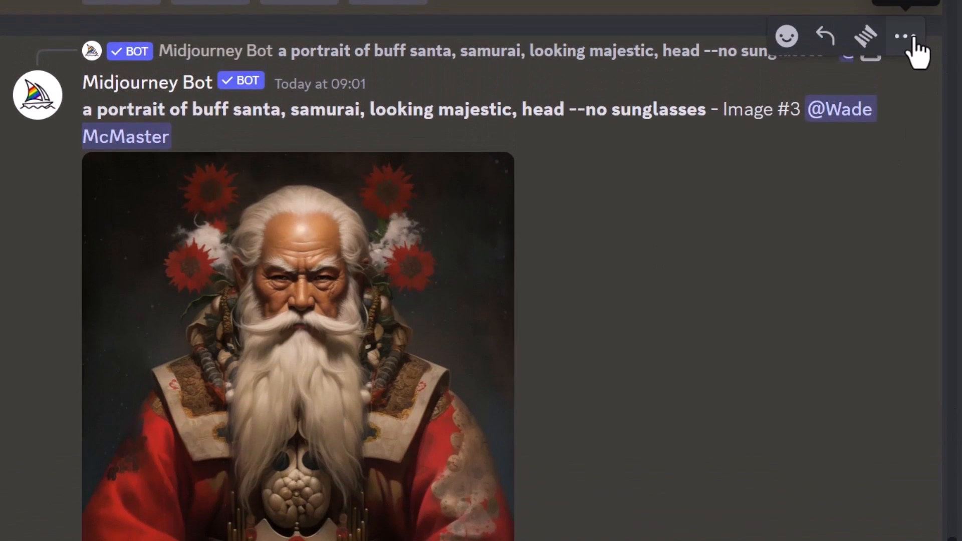
Step: Run INSwapper on the buff Santa samurai portrait from its message menu and scroll to the result
{"action": "left_click", "coordinate": [904, 35]}
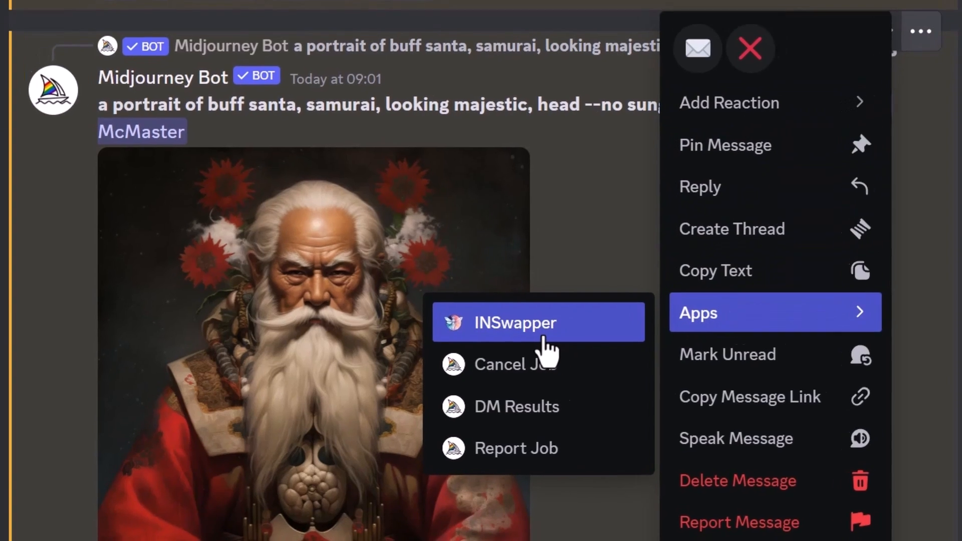
{"action": "left_click", "coordinate": [515, 322]}
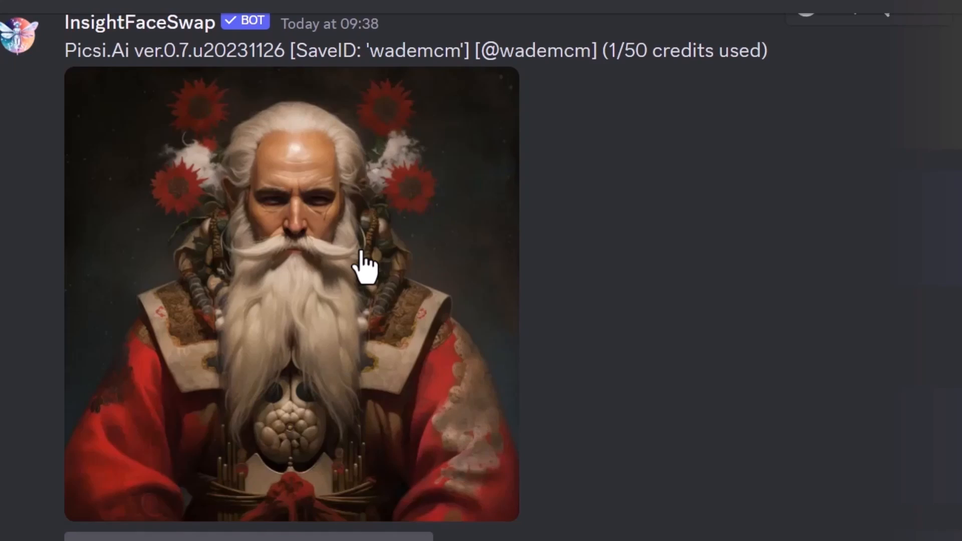
{"action": "scroll", "scroll_direction": "down", "scroll_amount": 3}
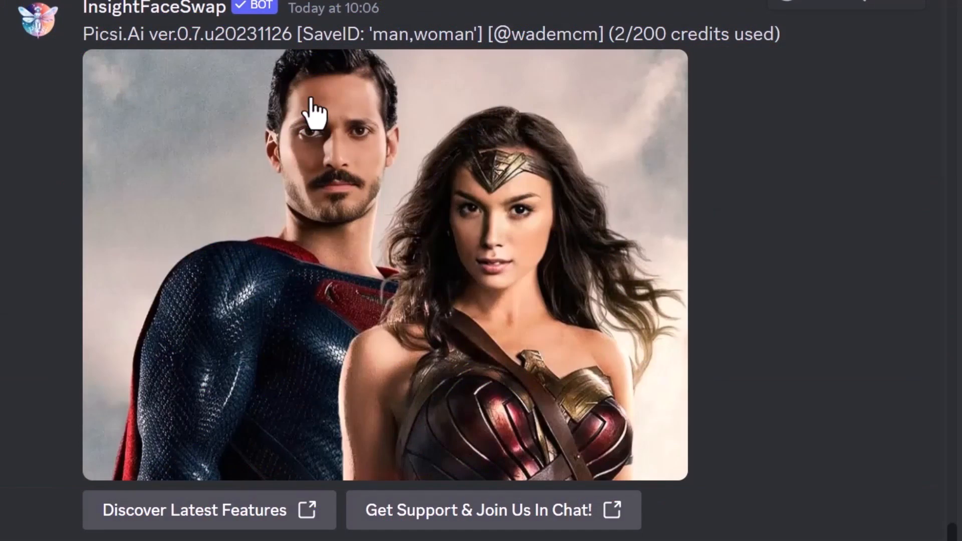
{"action": "mouse_move", "coordinate": [529, 226]}
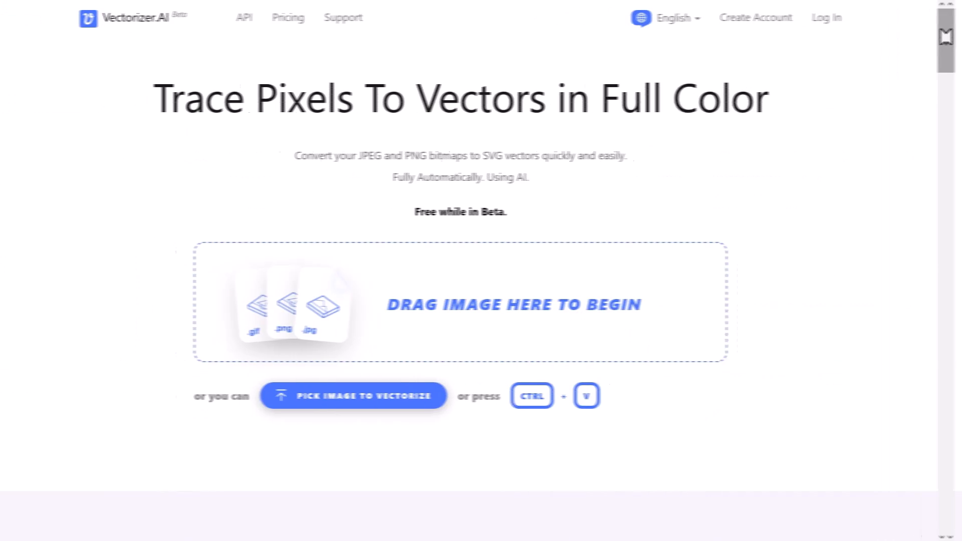
Step: Scroll through the vectorized hannya mask to compare the original with the vector result
{"action": "scroll", "scroll_direction": "down", "scroll_amount": 3}
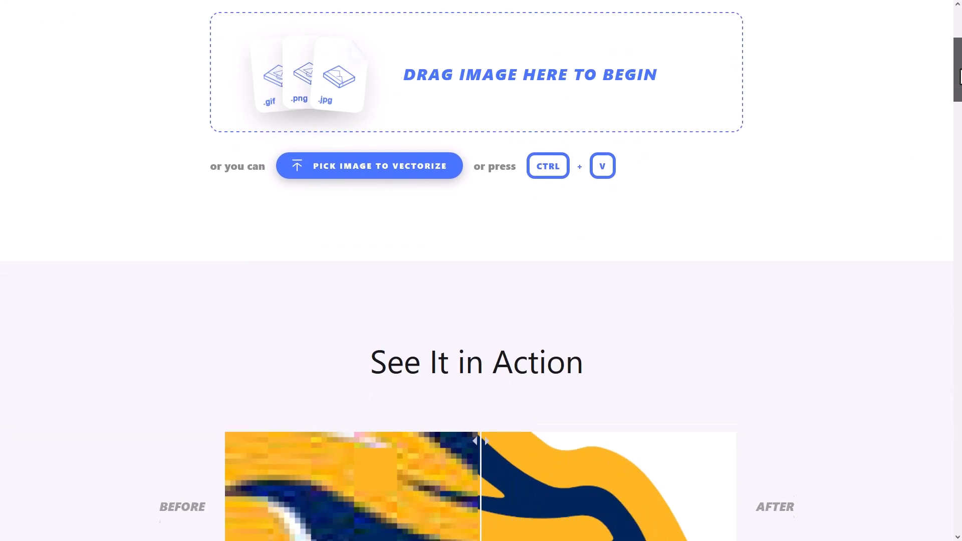
{"action": "scroll", "scroll_direction": "down", "scroll_amount": 3}
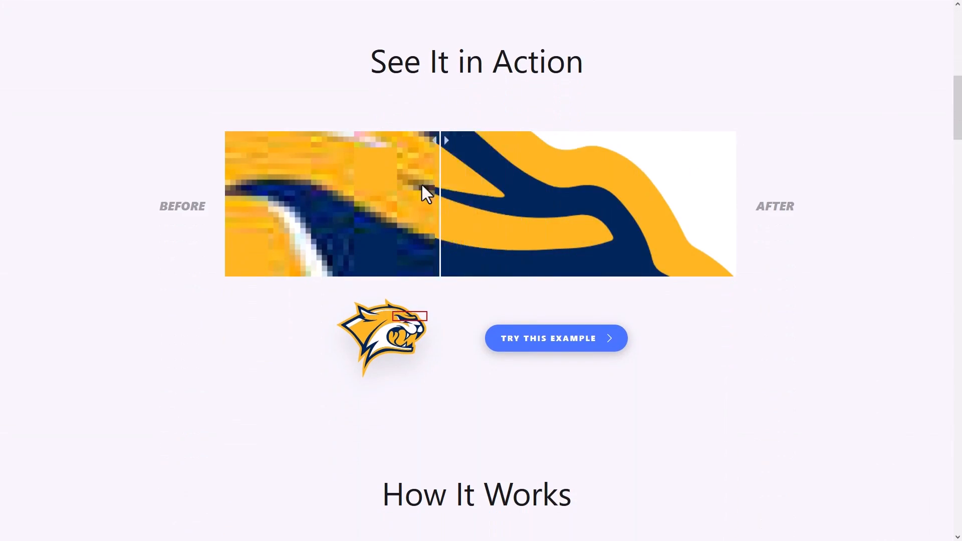
{"action": "scroll", "scroll_direction": "down", "scroll_amount": 3}
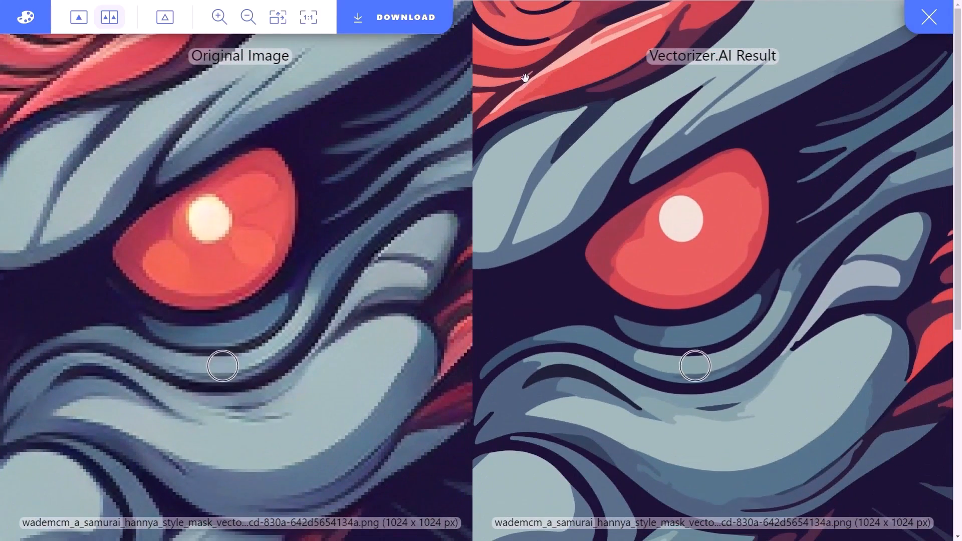
Step: Review the vector download options, choosing a file format and allowed curve types
{"action": "left_click", "coordinate": [928, 17]}
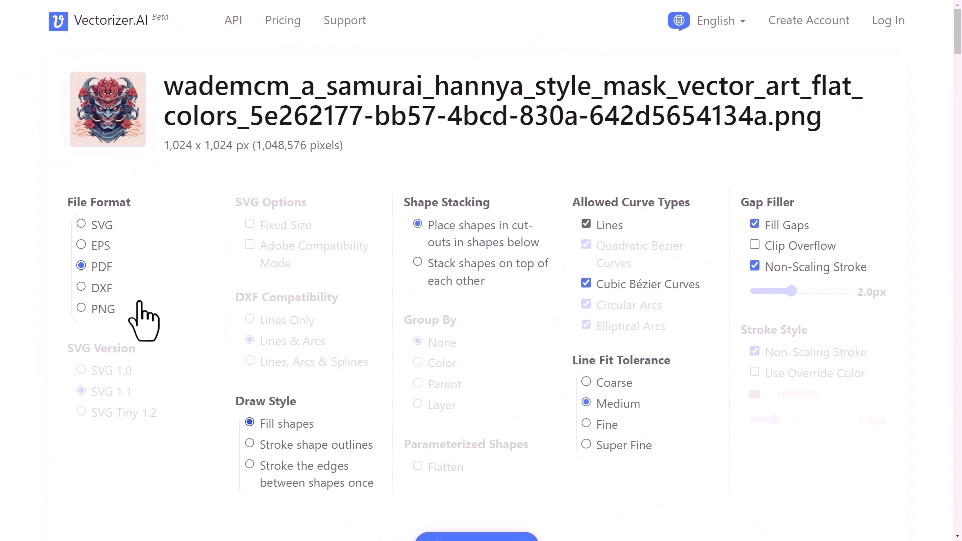
{"action": "left_click", "coordinate": [80, 224]}
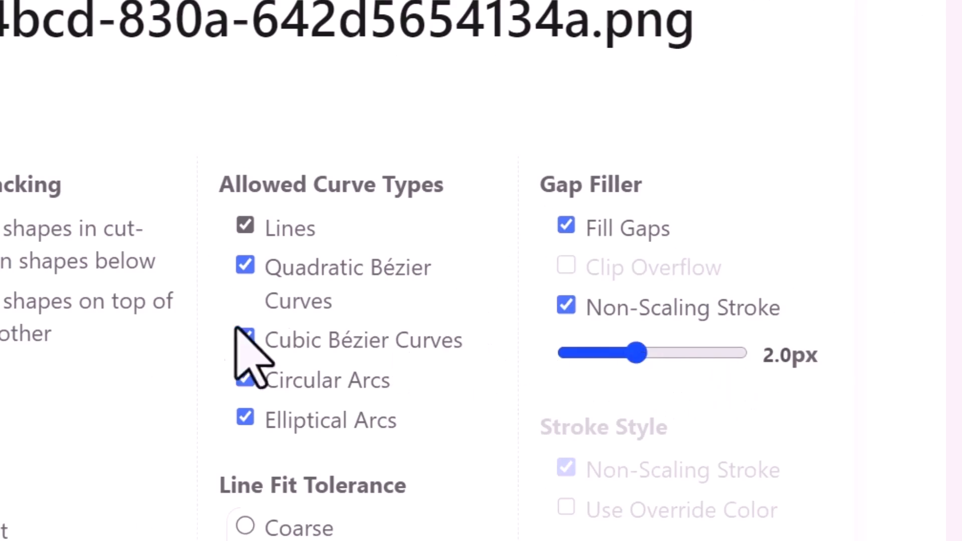
{"action": "left_click", "coordinate": [476, 446]}
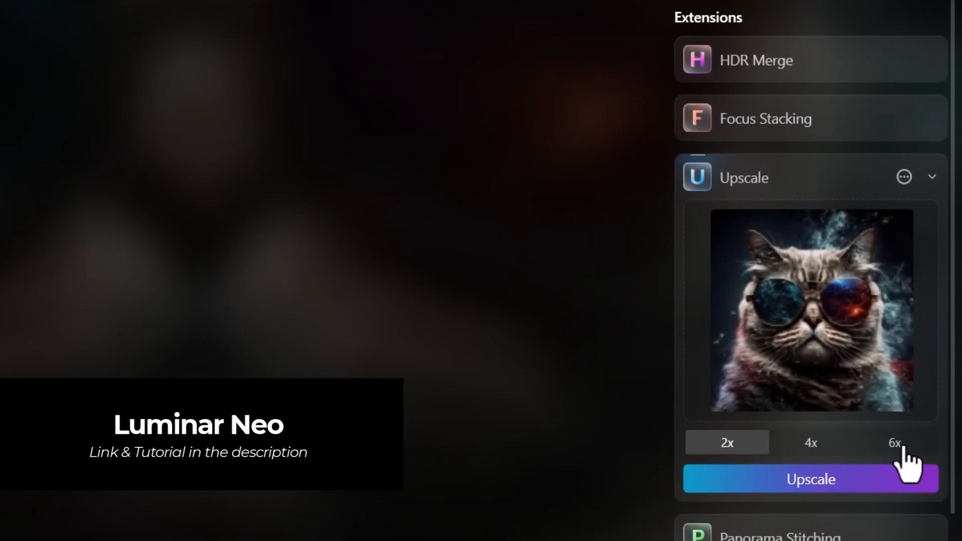
Step: Choose the 6x enlargement option in Luminar Neo's Upscale extension for the sunglasses cat
{"action": "left_click", "coordinate": [894, 442]}
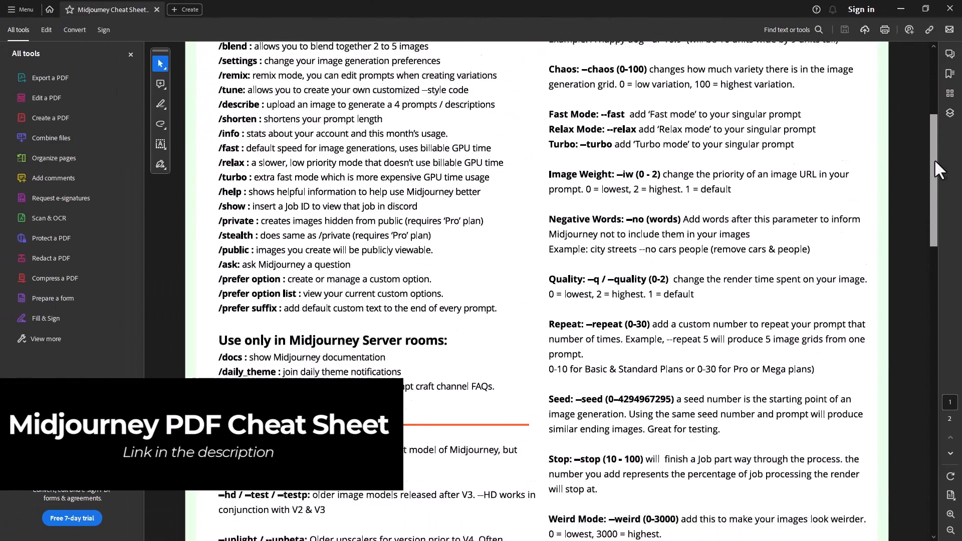
Step: Scroll the Midjourney cheat sheet to its models page, then copy the Layer 1 sketch's Postimage direct link
{"action": "scroll", "scroll_direction": "down", "scroll_amount": 3}
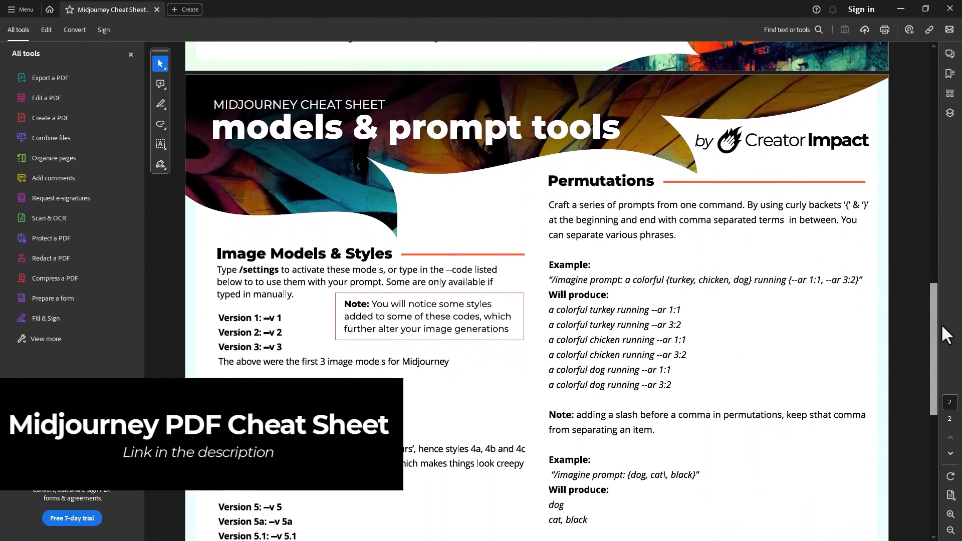
{"action": "scroll", "scroll_direction": "down", "scroll_amount": 3}
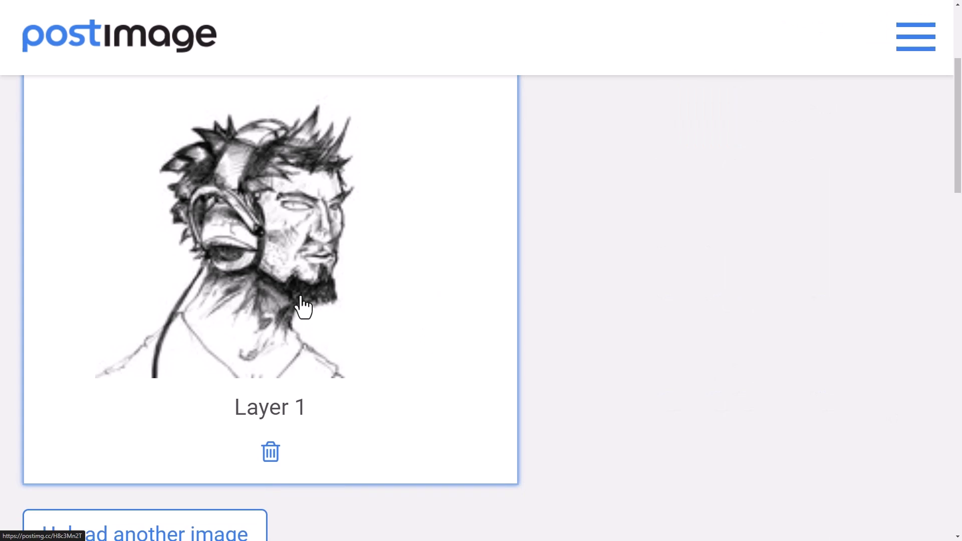
{"action": "scroll", "scroll_direction": "down", "scroll_amount": 3}
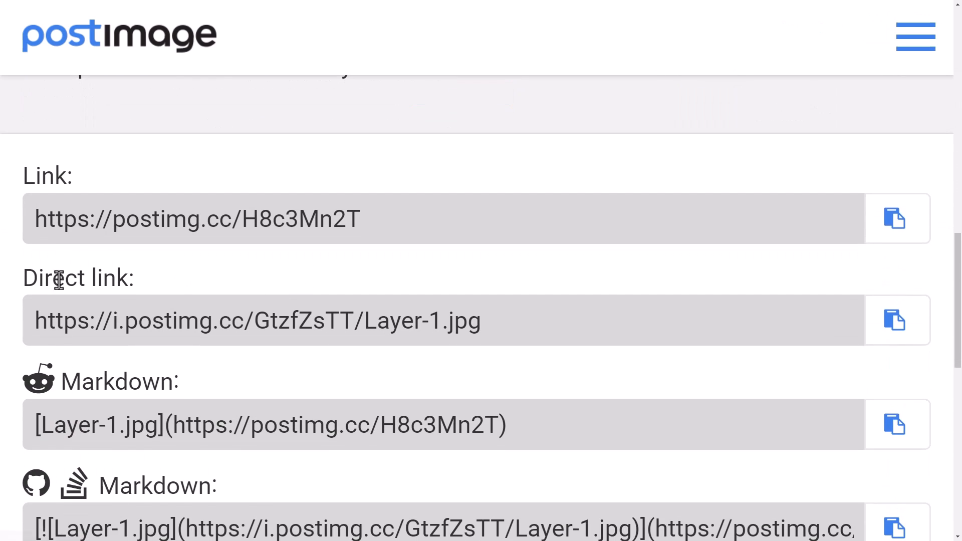
{"action": "left_click", "coordinate": [896, 320]}
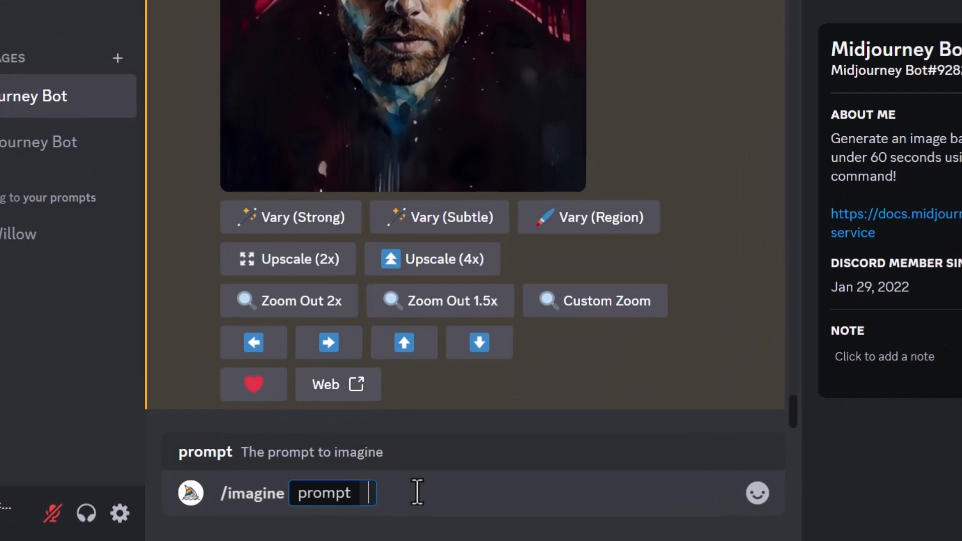
{"action": "type", "text": "https://i.postimg.cc/GtzfZsTT/Layer-1.jpg headp"}
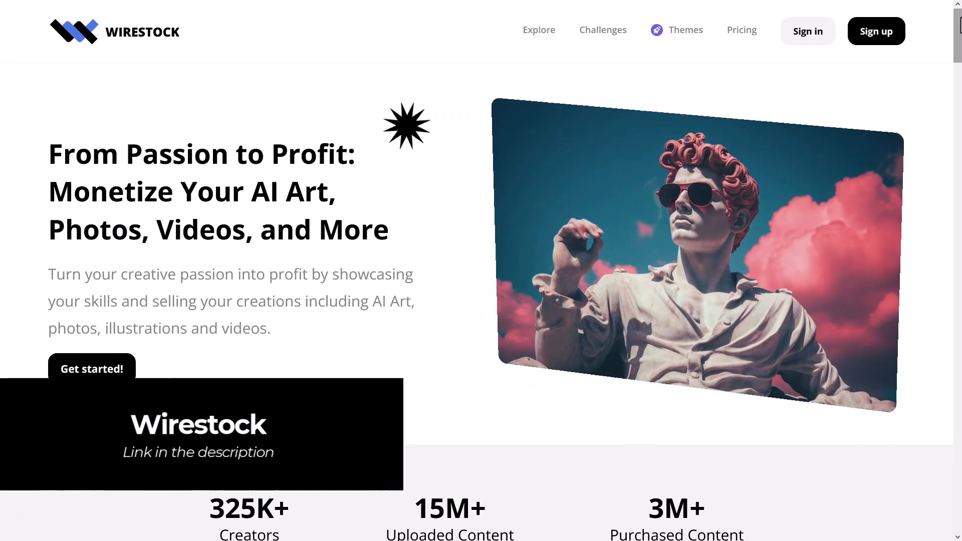
Step: Browse the Wirestock creator gallery and open the horned hannya mask image's media details
{"action": "scroll", "scroll_direction": "down", "scroll_amount": 3}
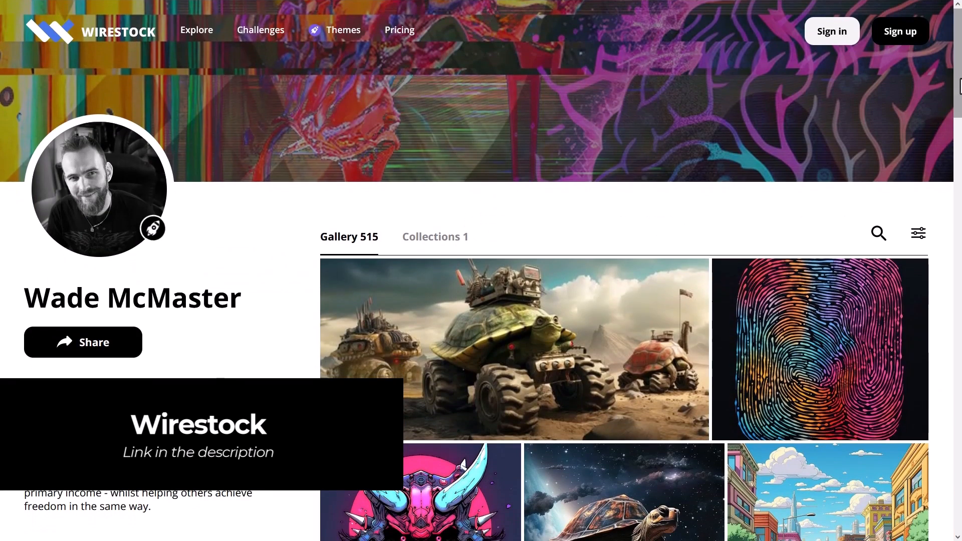
{"action": "scroll", "scroll_direction": "down", "scroll_amount": 3}
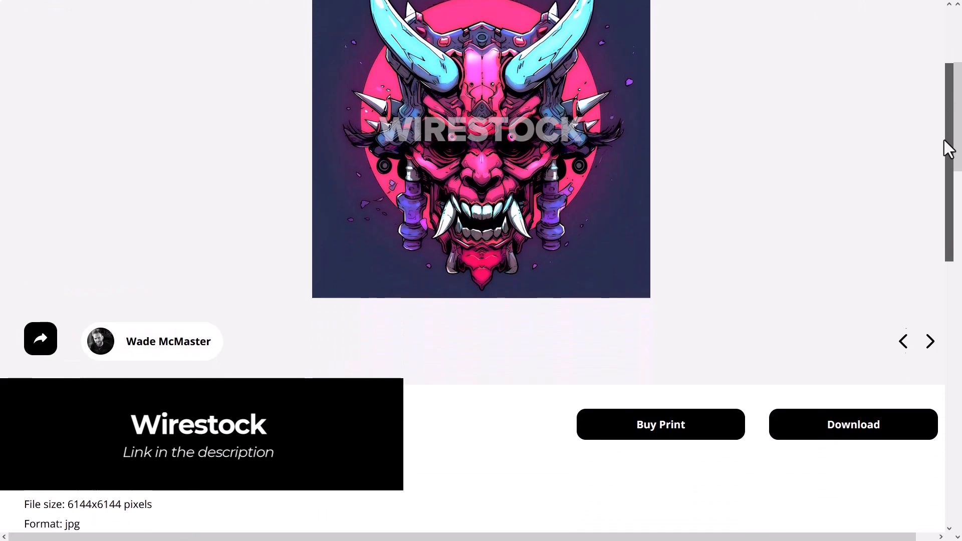
{"action": "scroll", "scroll_direction": "down", "scroll_amount": 3}
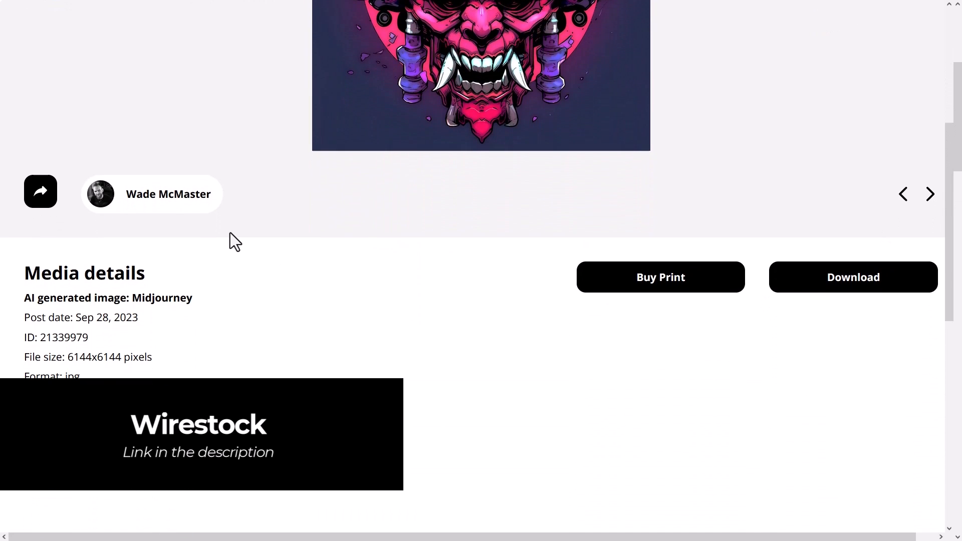
{"action": "left_click", "coordinate": [661, 277]}
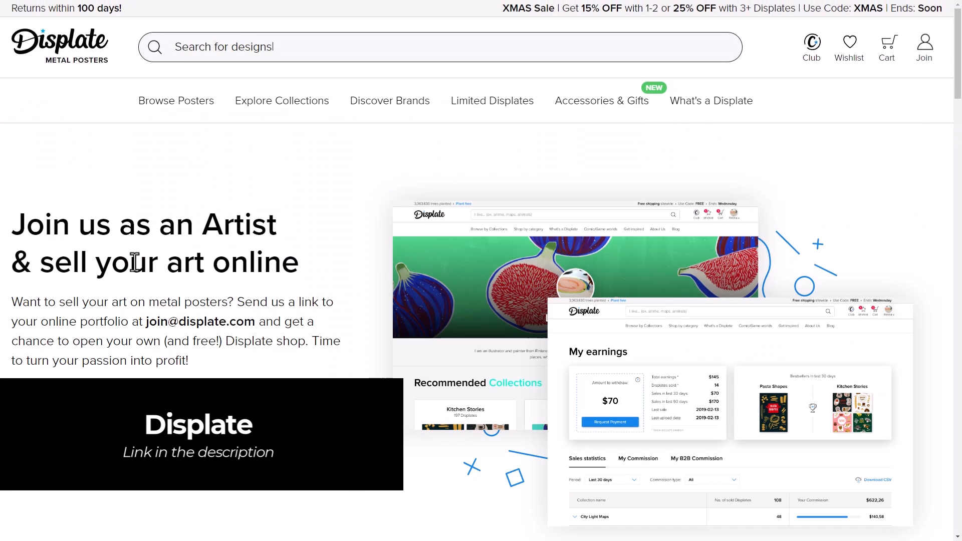
{"action": "scroll", "scroll_direction": "down", "scroll_amount": 3}
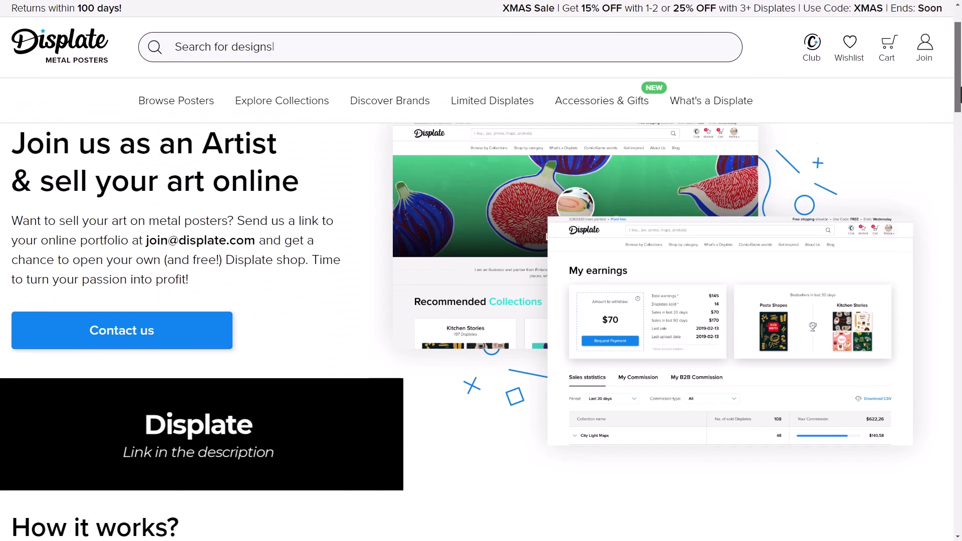
{"action": "scroll", "scroll_direction": "down", "scroll_amount": 3}
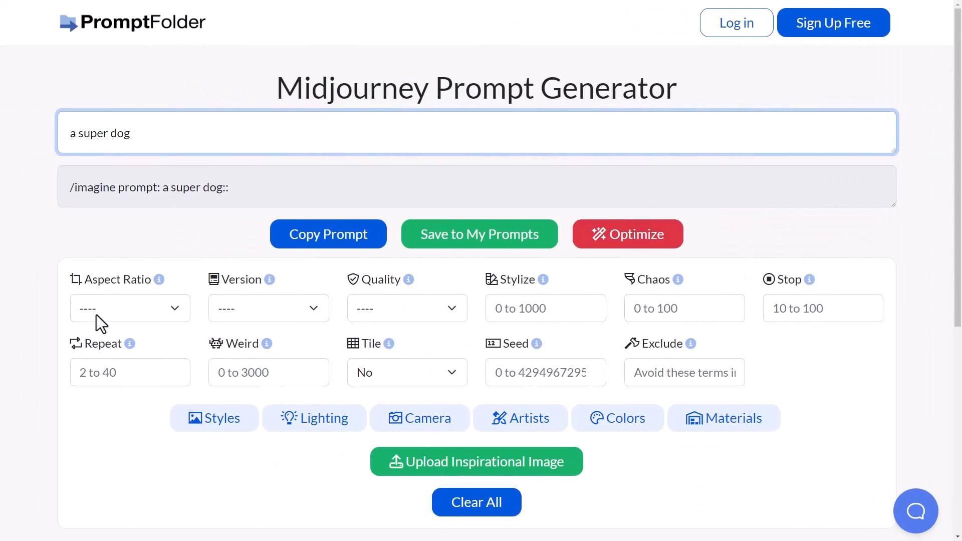
Step: Add Comicbook style and Electric Arc lighting to the super dog prompt, then browse camera options
{"action": "left_click", "coordinate": [214, 417]}
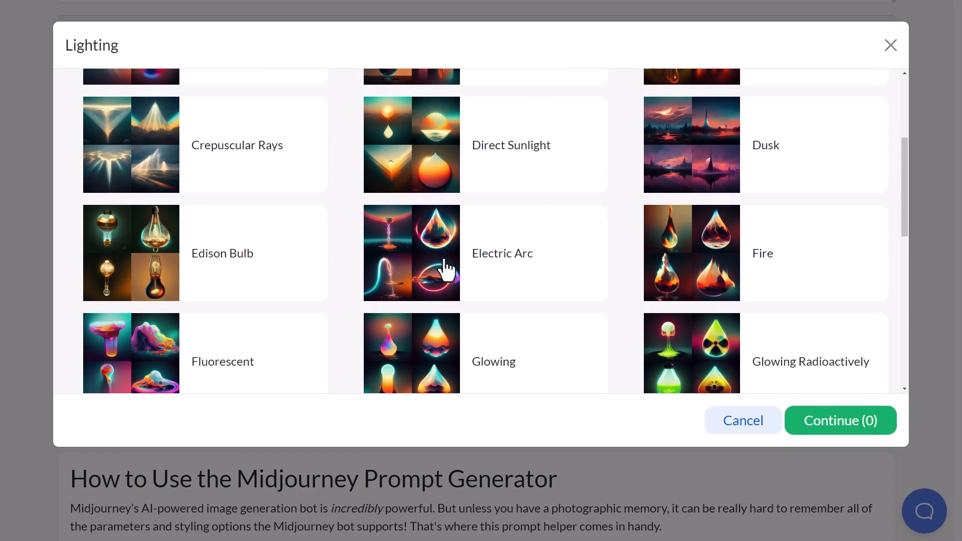
{"action": "left_click", "coordinate": [839, 420]}
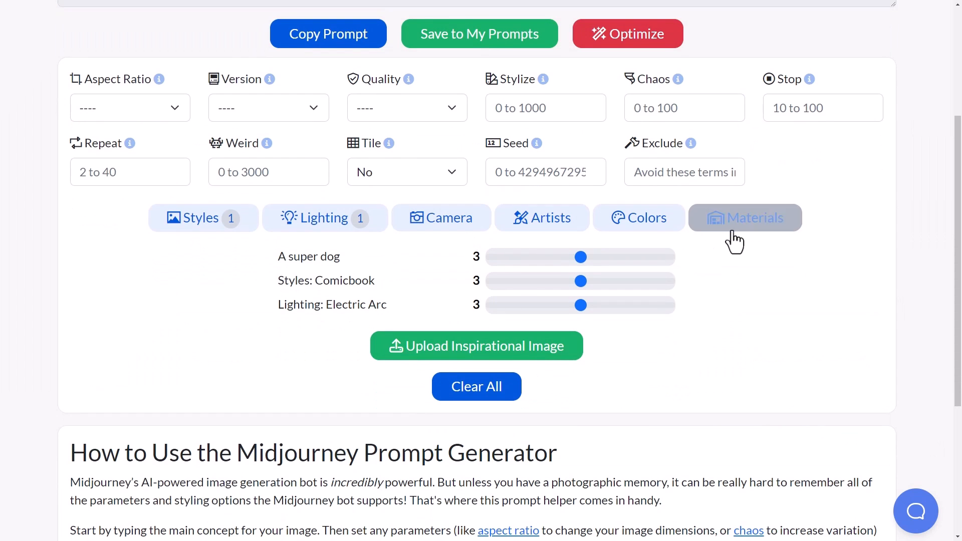
{"action": "left_click", "coordinate": [440, 218]}
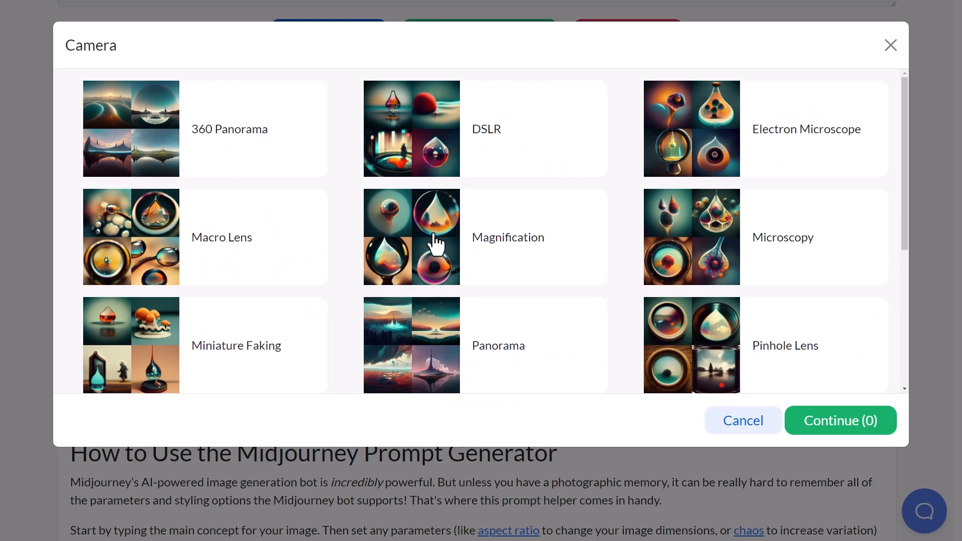
{"action": "scroll", "scroll_direction": "down", "scroll_amount": 3}
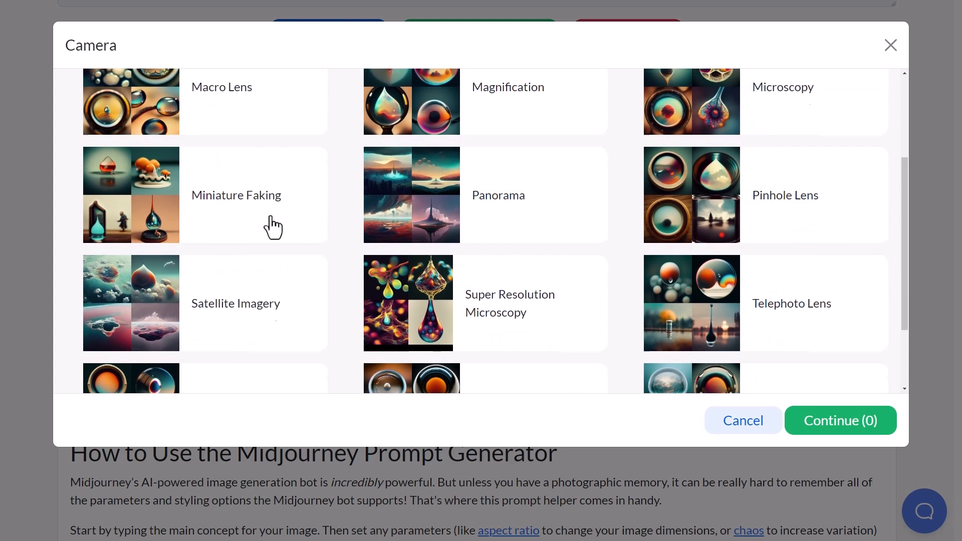